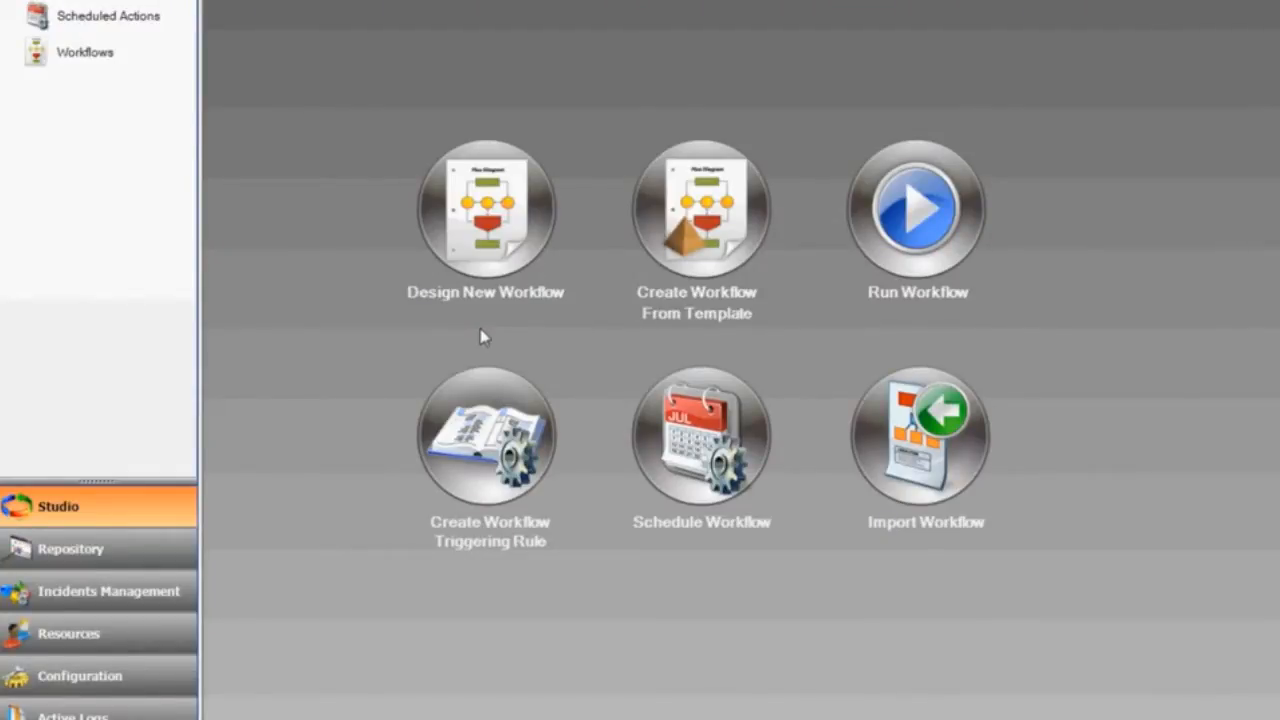
Step: Start designing a brand-new workflow from the Studio home screen
left_click(484, 210)
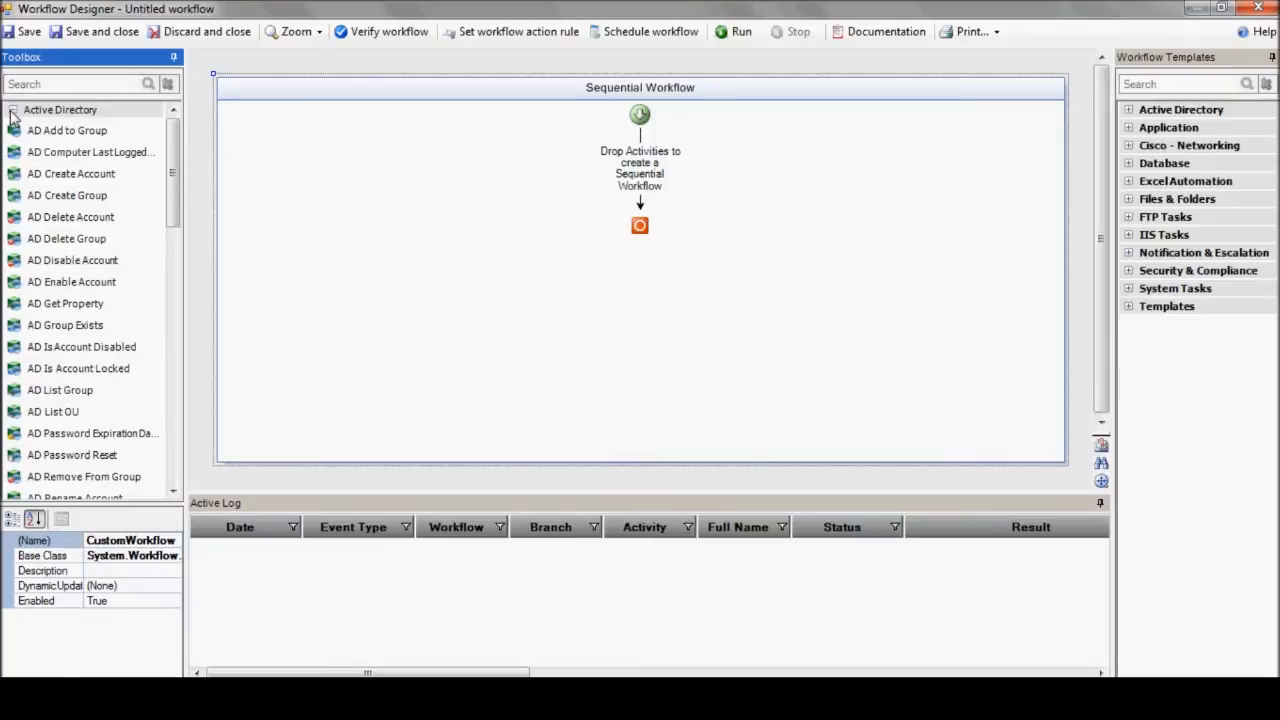
left_click(12, 108)
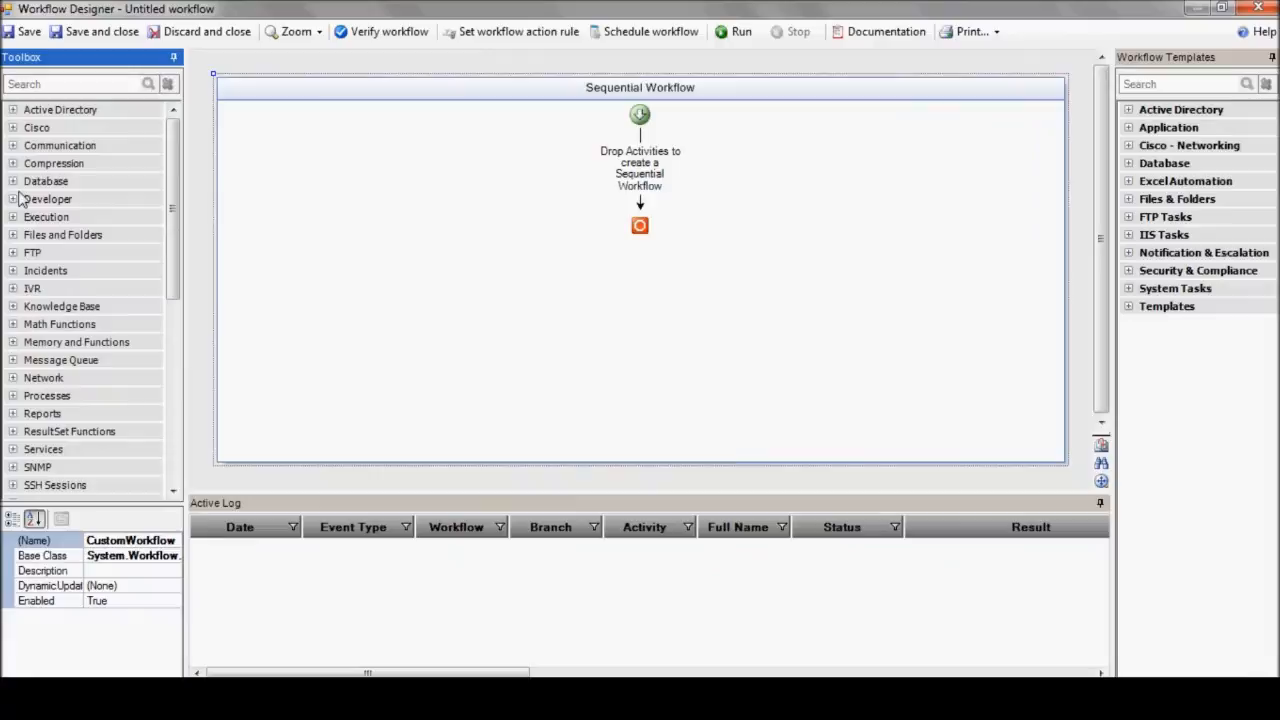
left_click(62, 234)
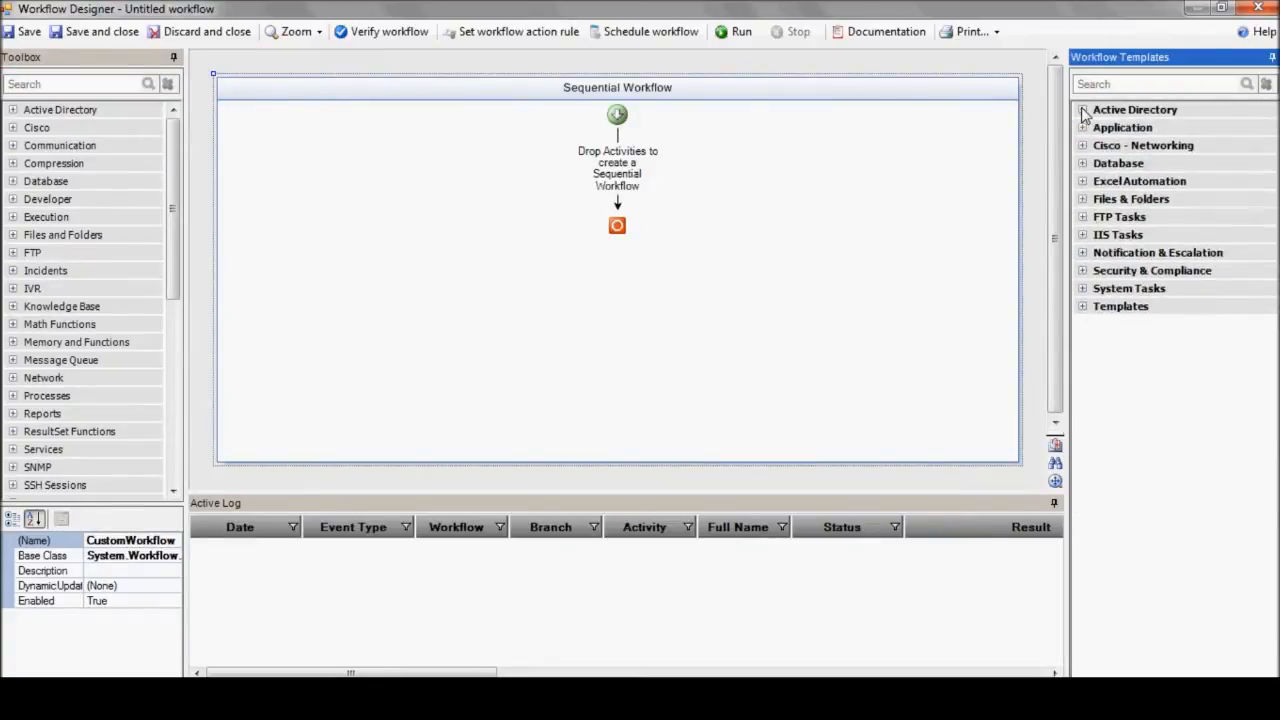
left_click(1082, 200)
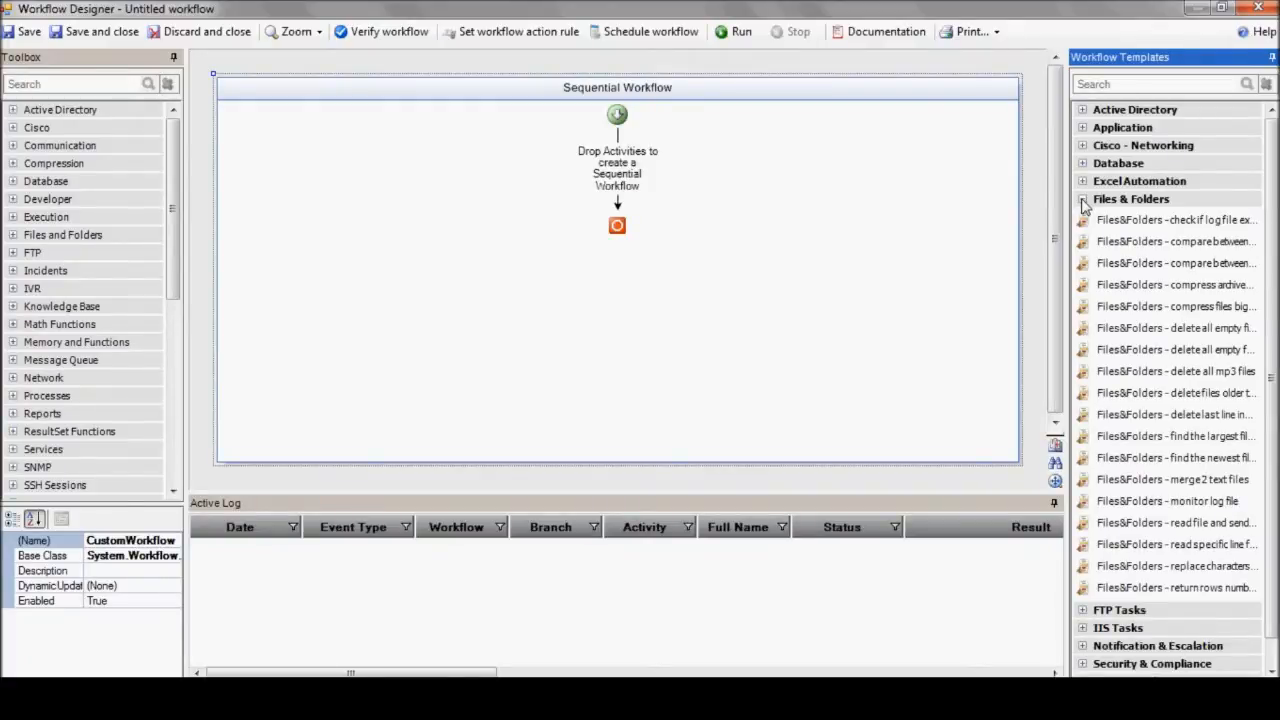
left_click(1084, 206)
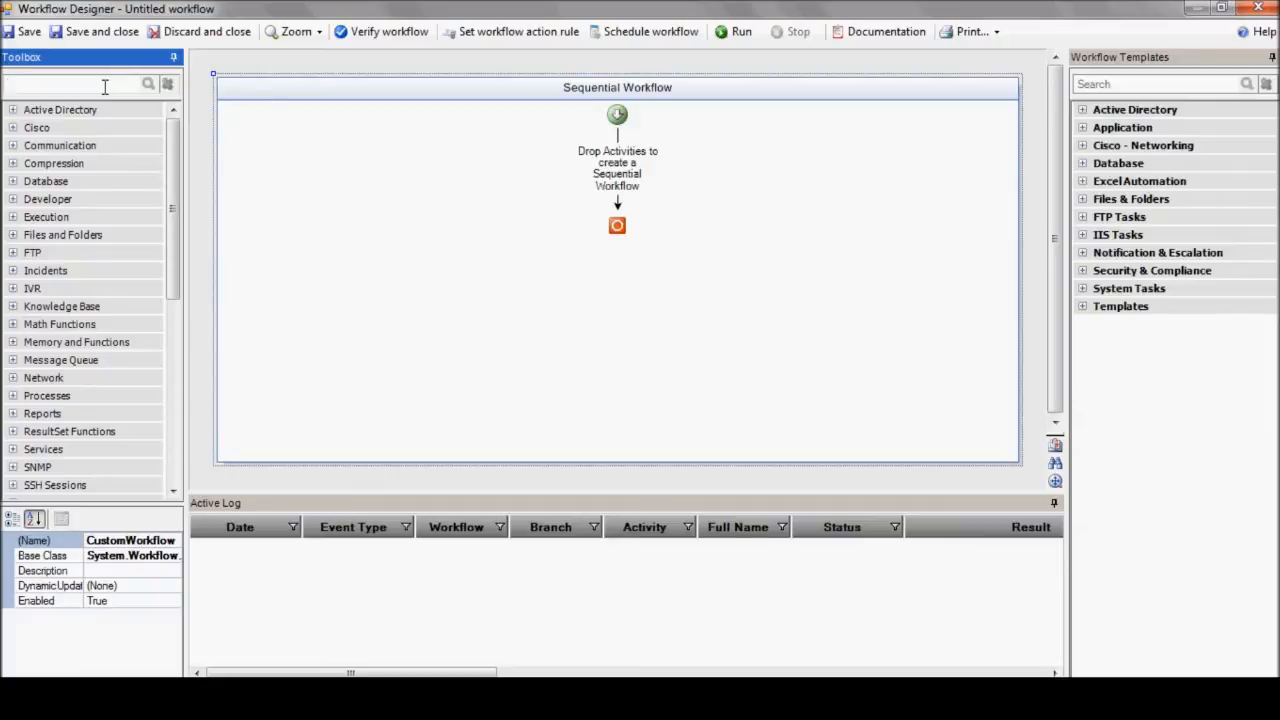
Step: Find service activities in the Toolbox and add Get Service Status to the workflow
type("service")
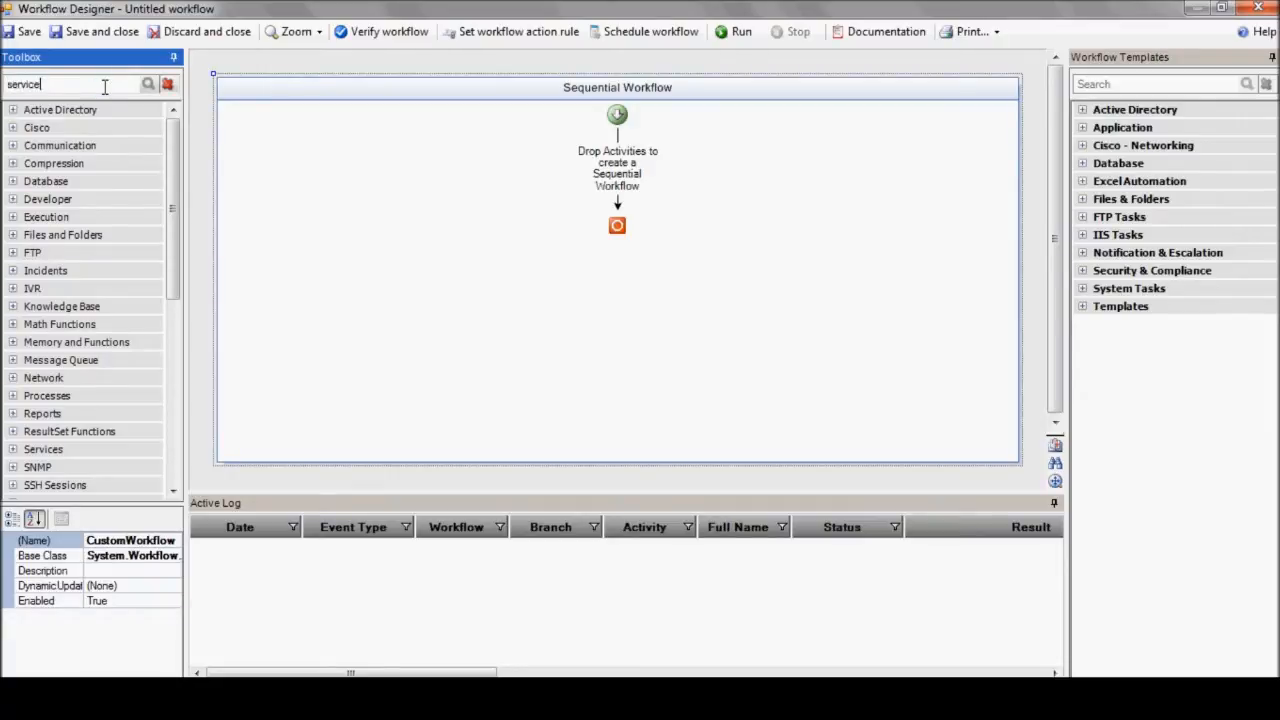
left_click(42, 448)
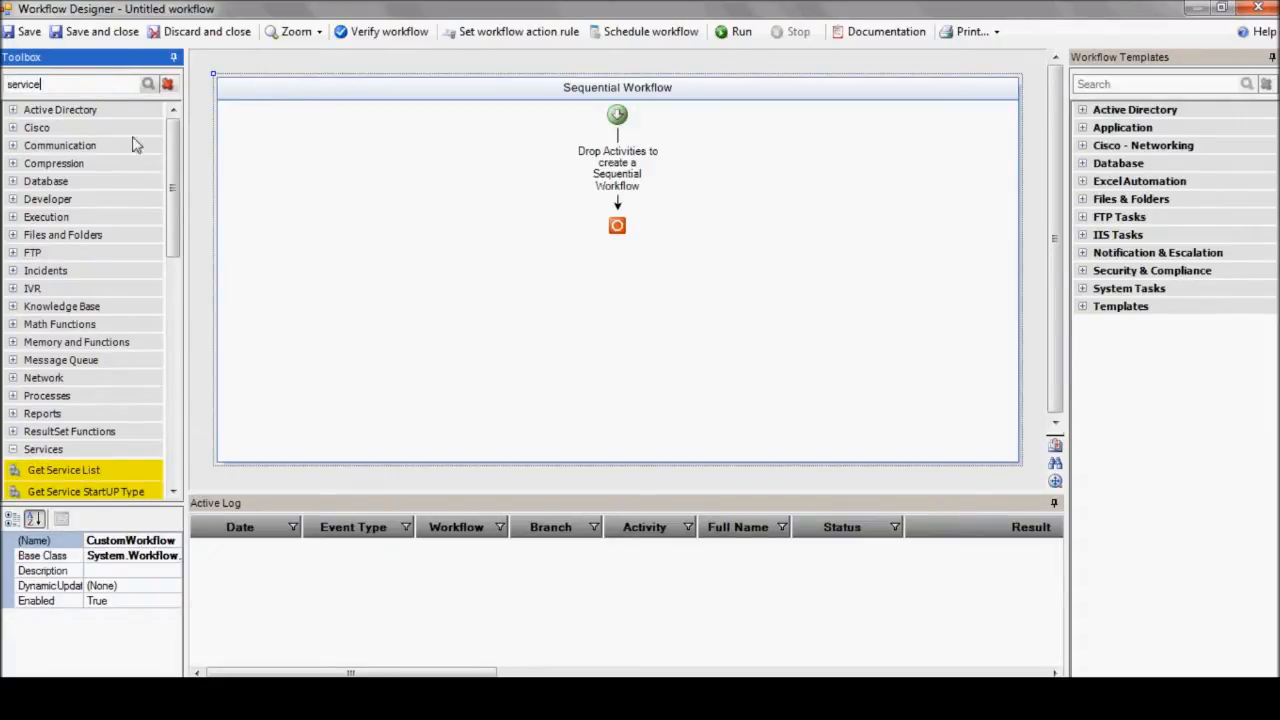
scroll("down", 3)
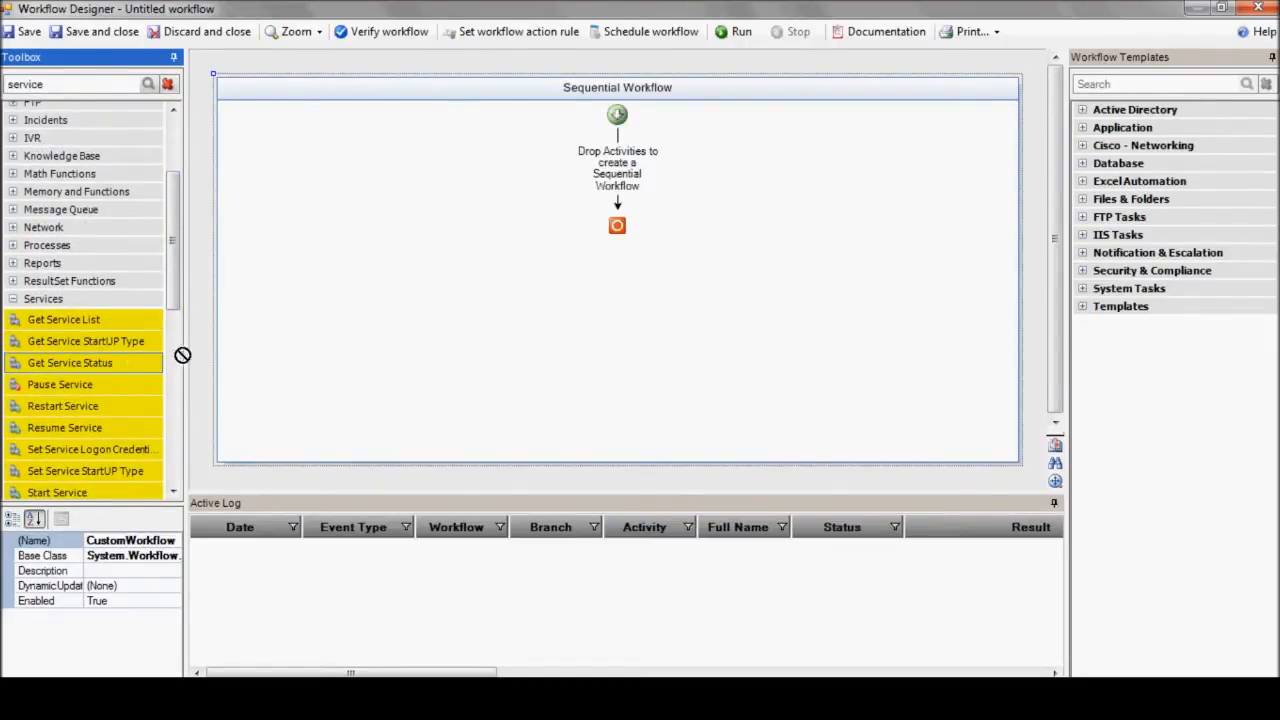
left_click_drag(70, 362, 616, 168)
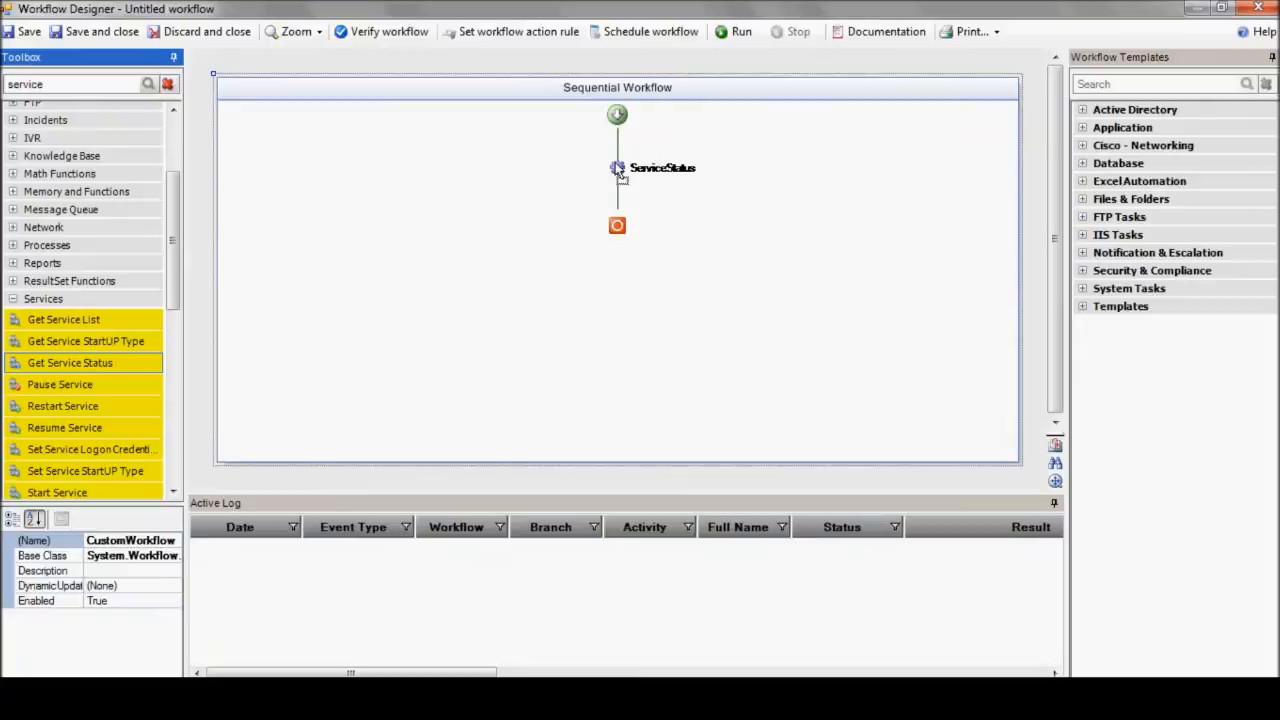
left_click(616, 168)
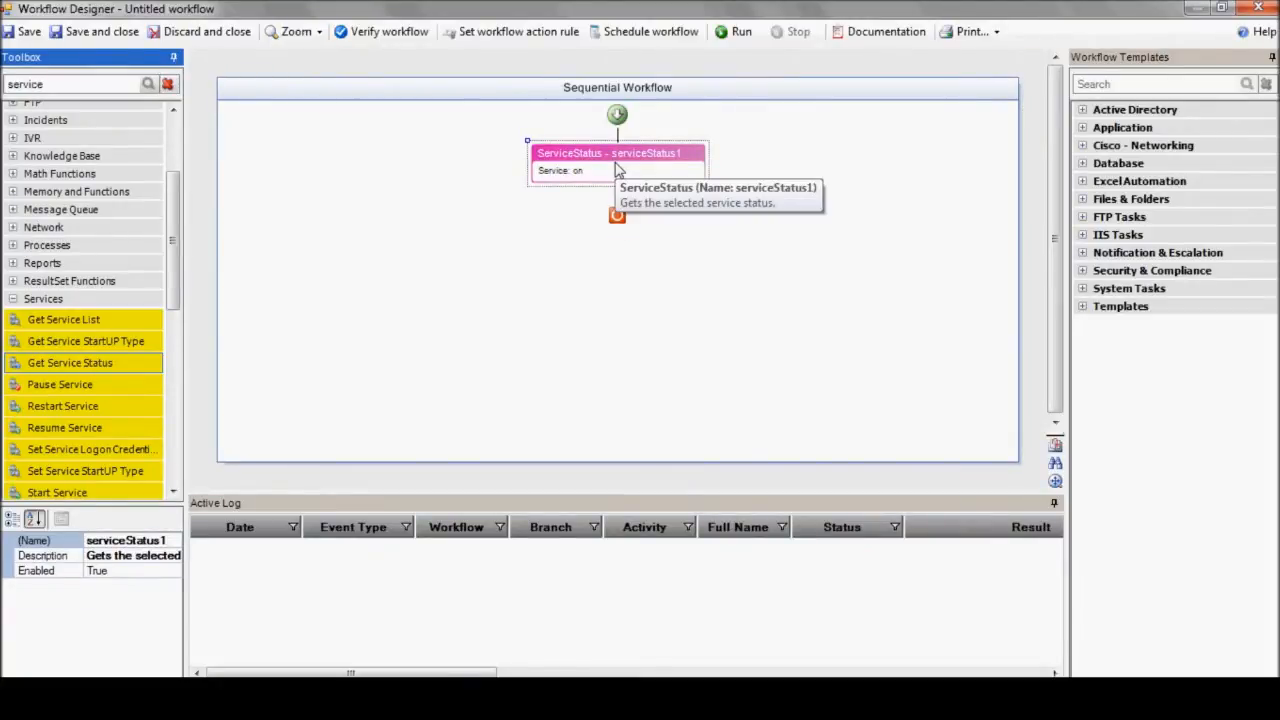
Step: Configure the status check for the Spooler service, reviewing host options and device credentials
double_click(616, 160)
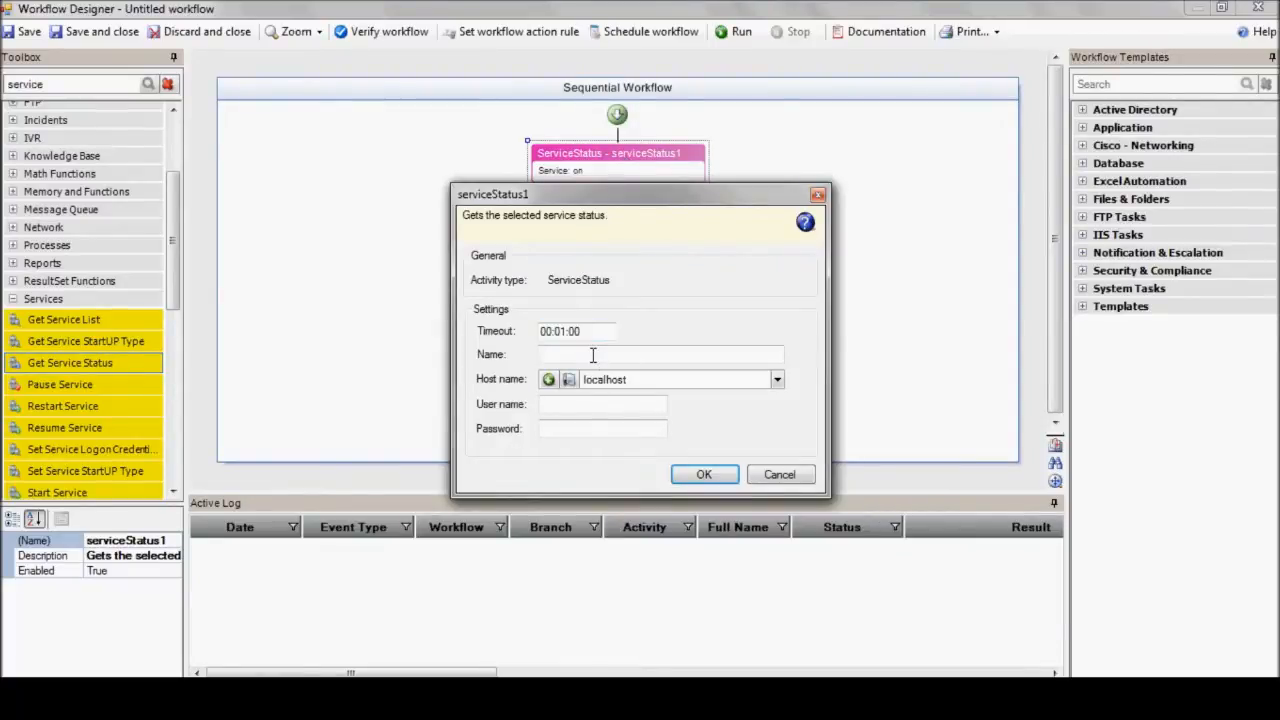
type("Spooler")
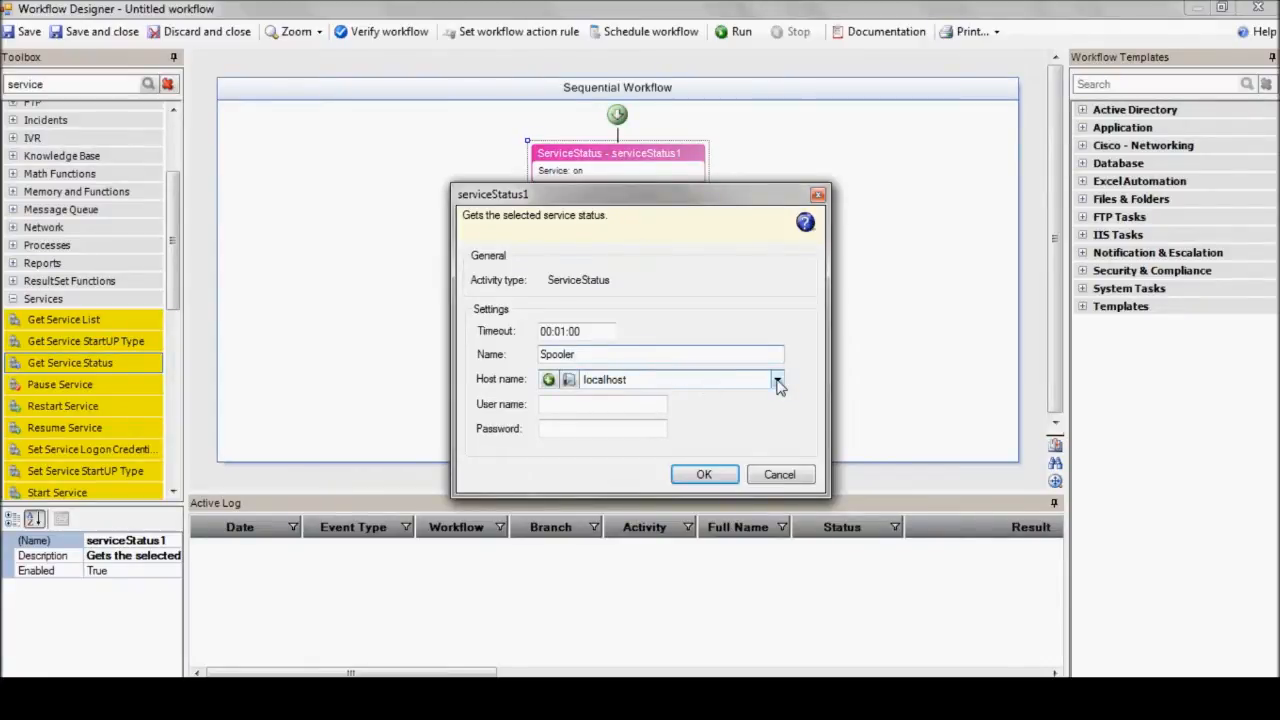
left_click(778, 380)
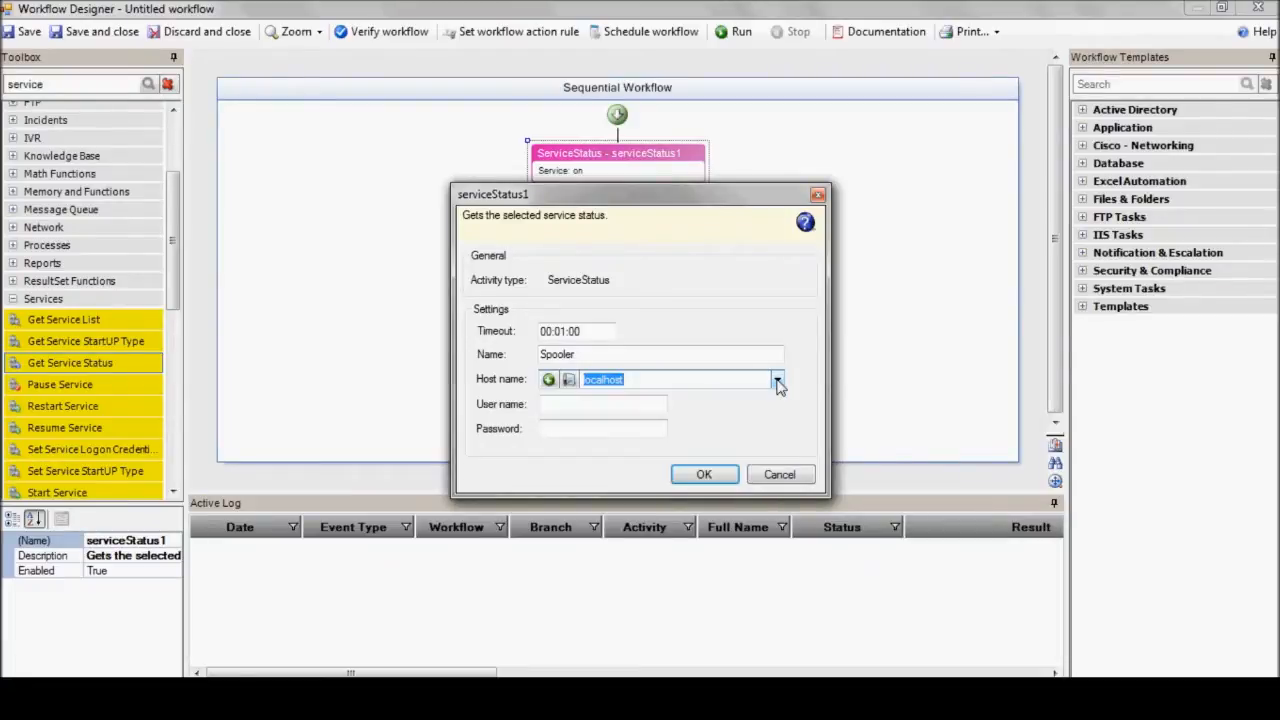
left_click(548, 380)
type("TEST-SRV")
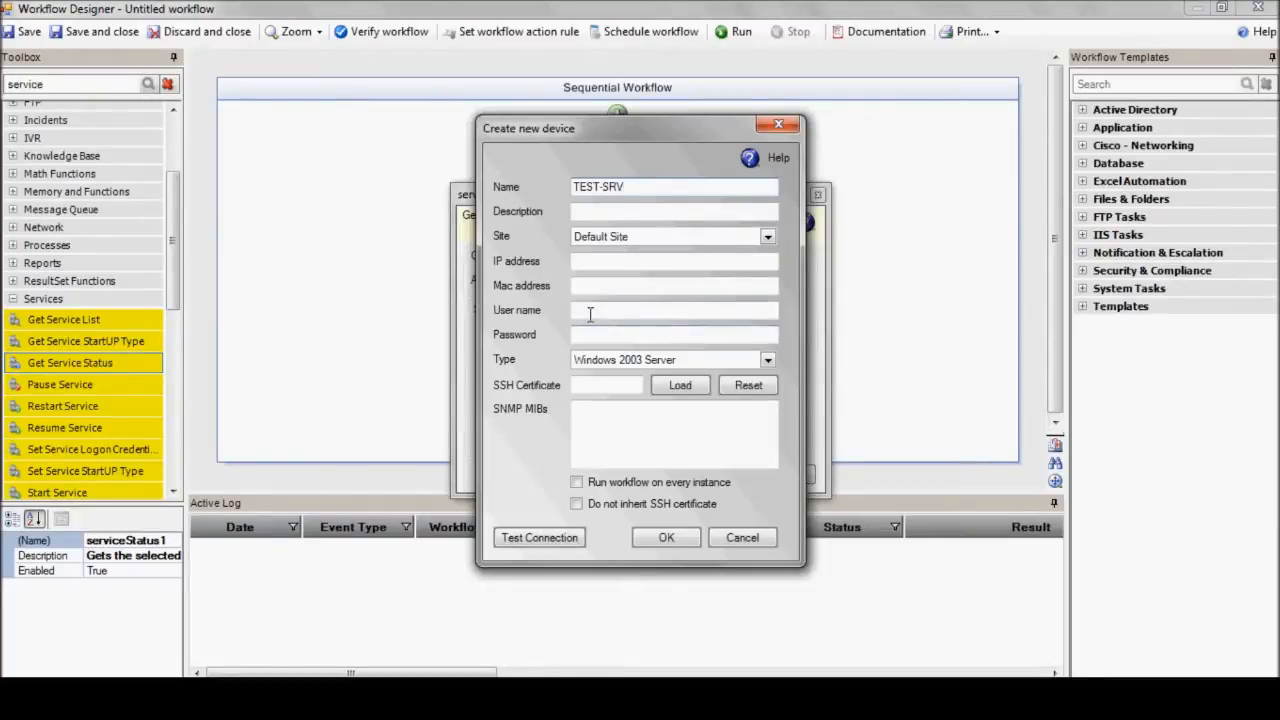
type("administ")
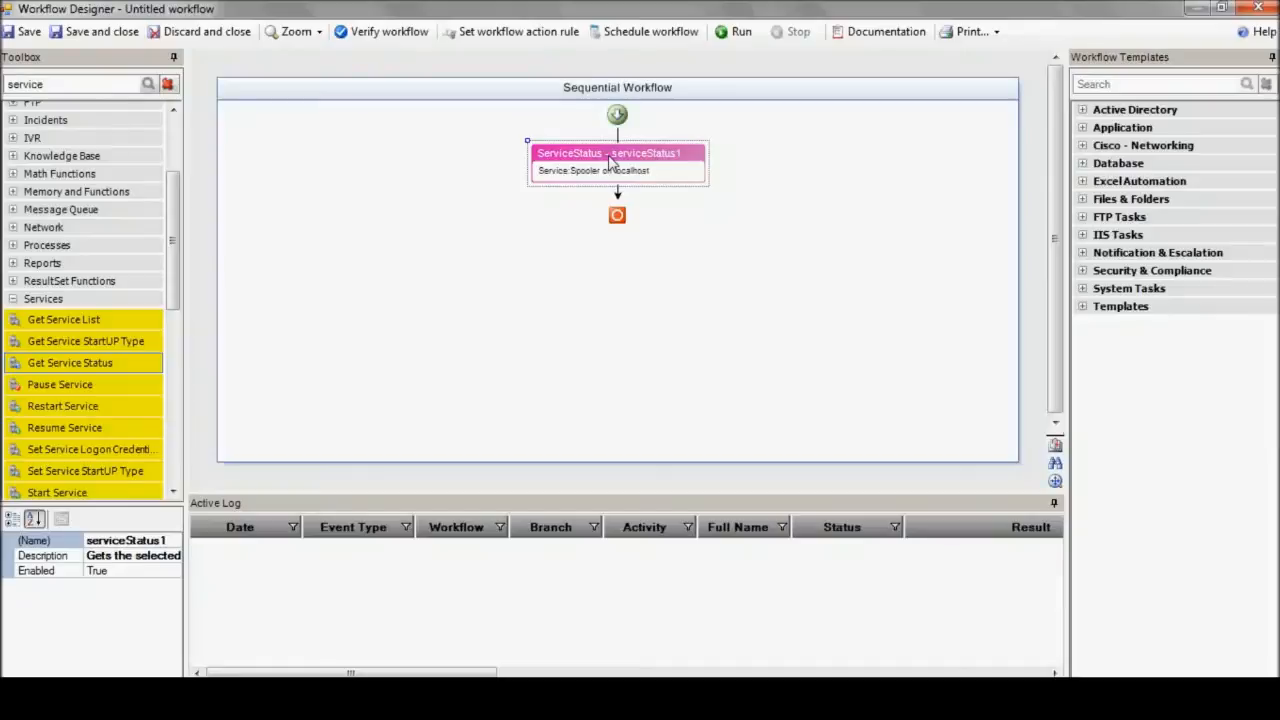
right_click(610, 160)
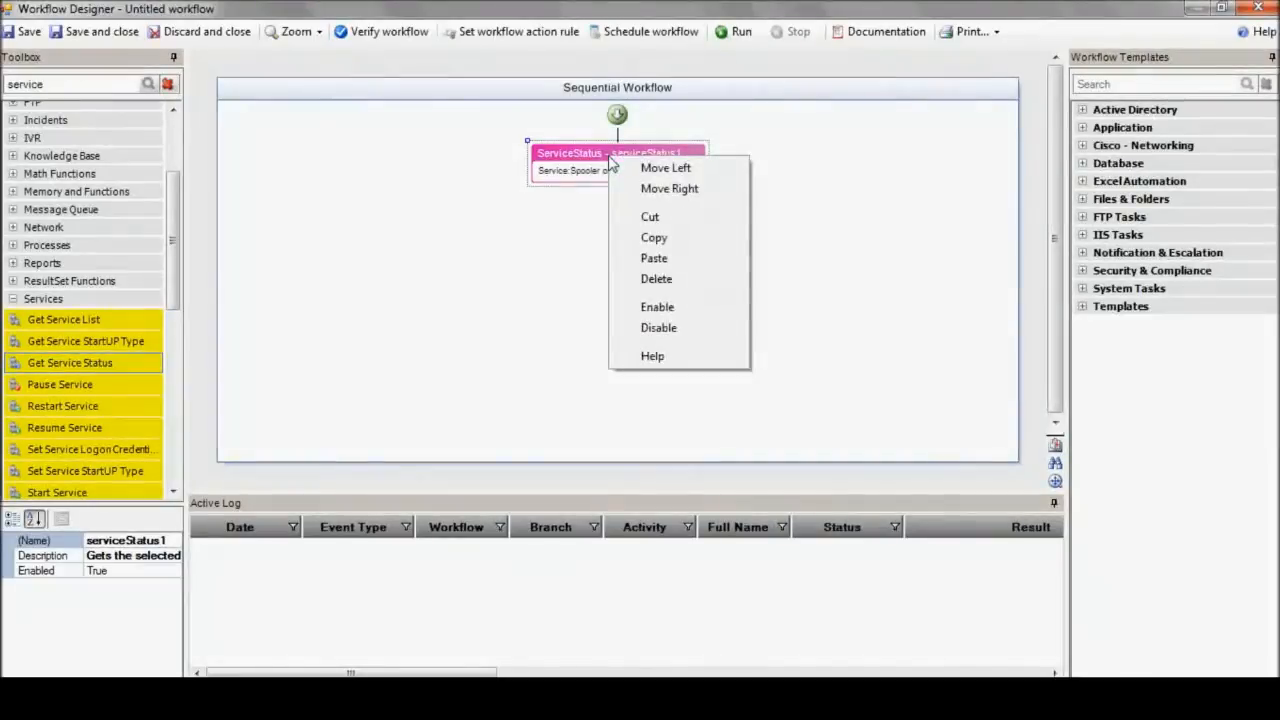
left_click(652, 356)
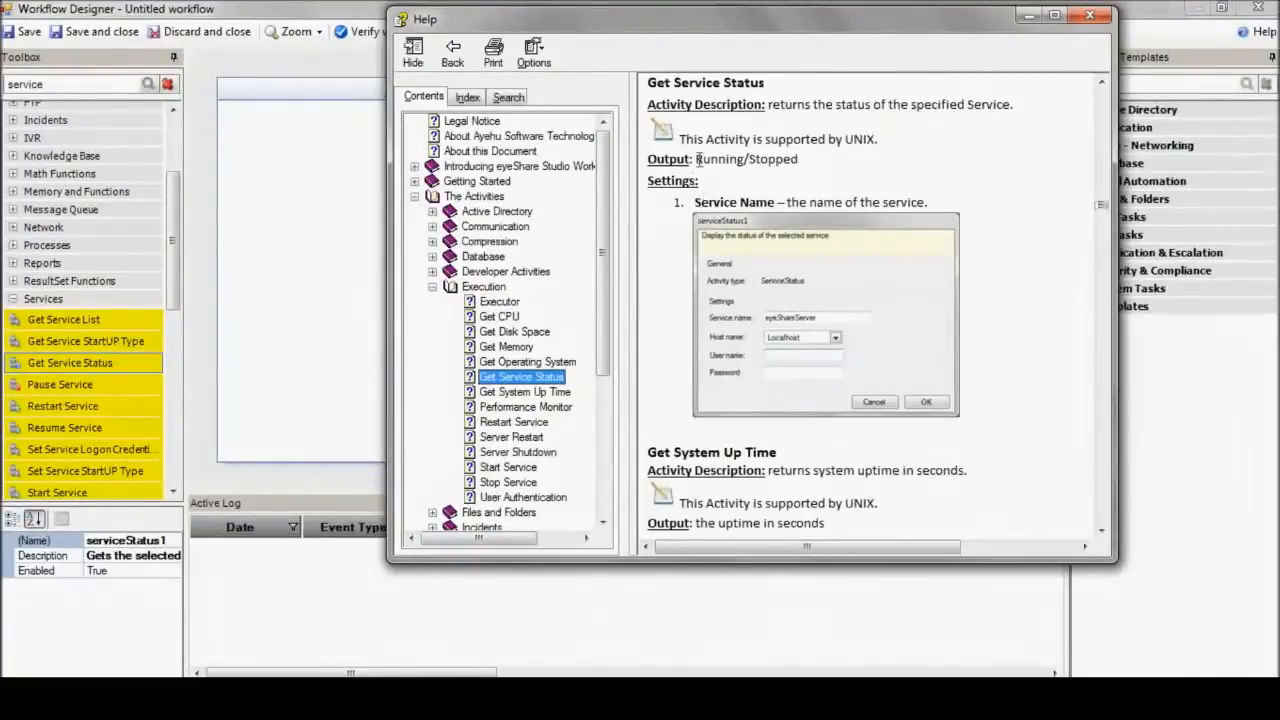
double_click(744, 160)
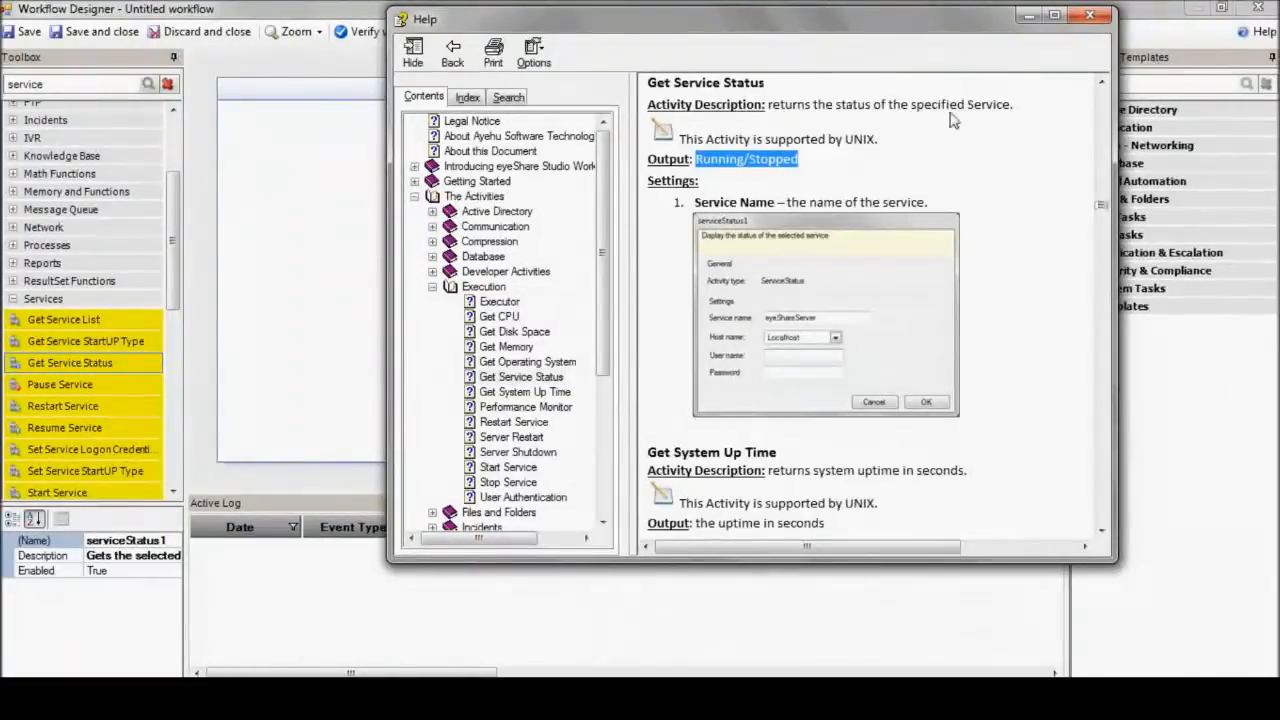
left_click(1090, 16)
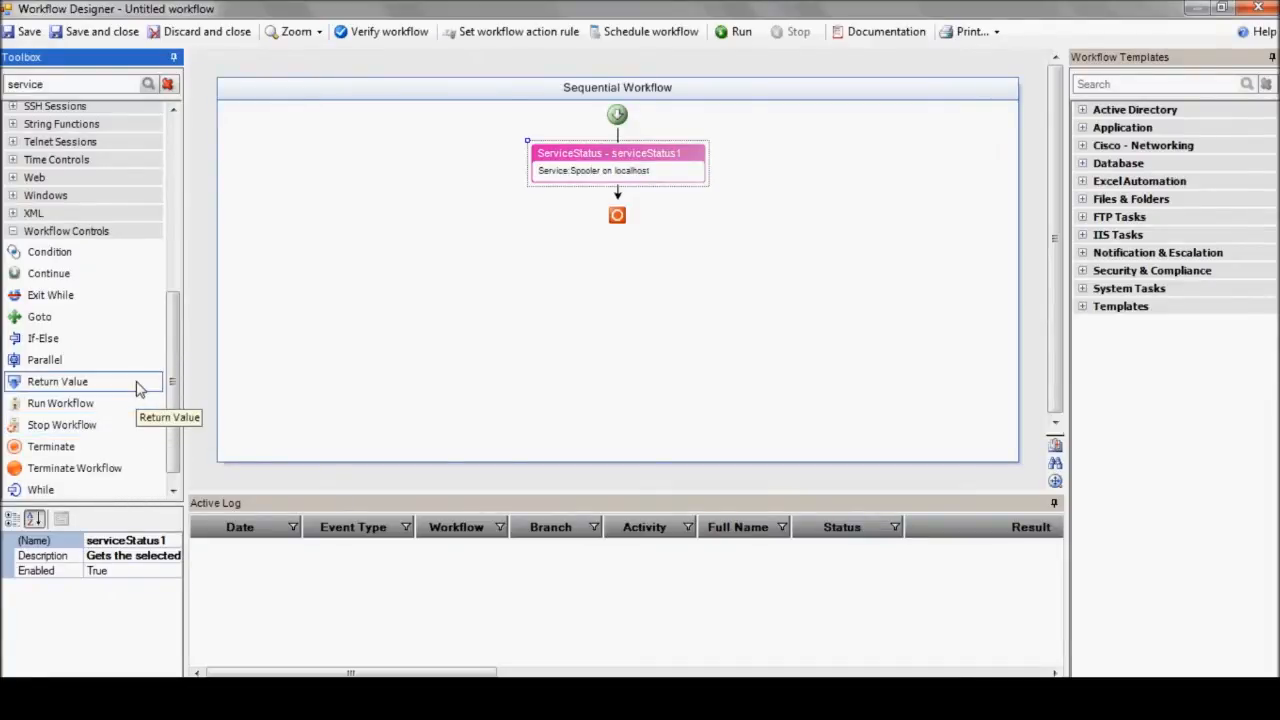
mouse_move(124, 344)
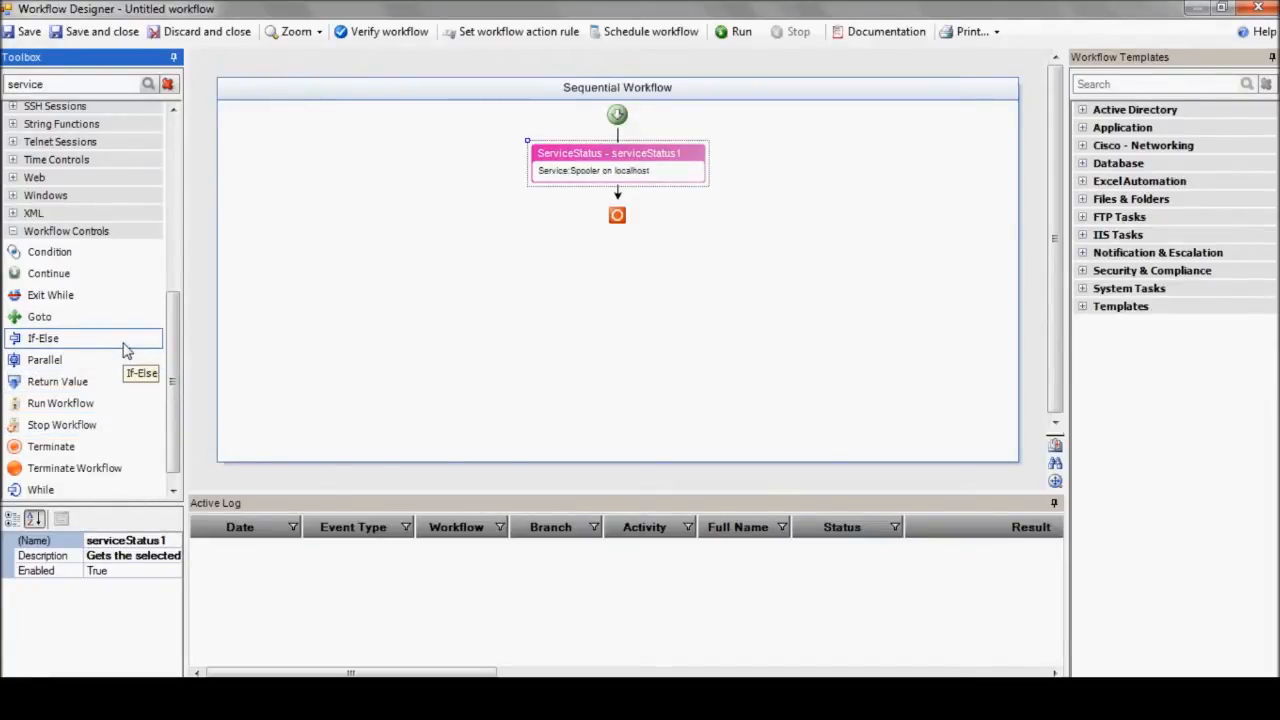
Step: Add an If-Else after the status check with its first branch returning Running
left_click_drag(44, 338, 620, 190)
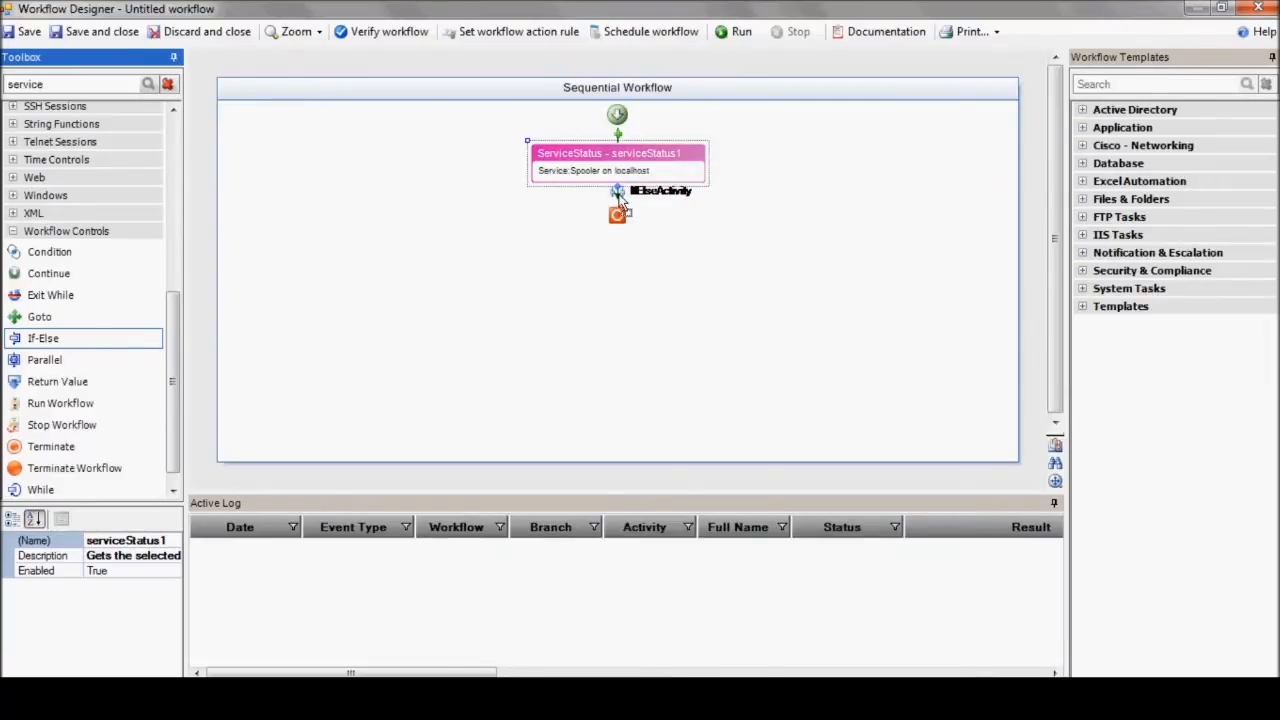
left_click(616, 190)
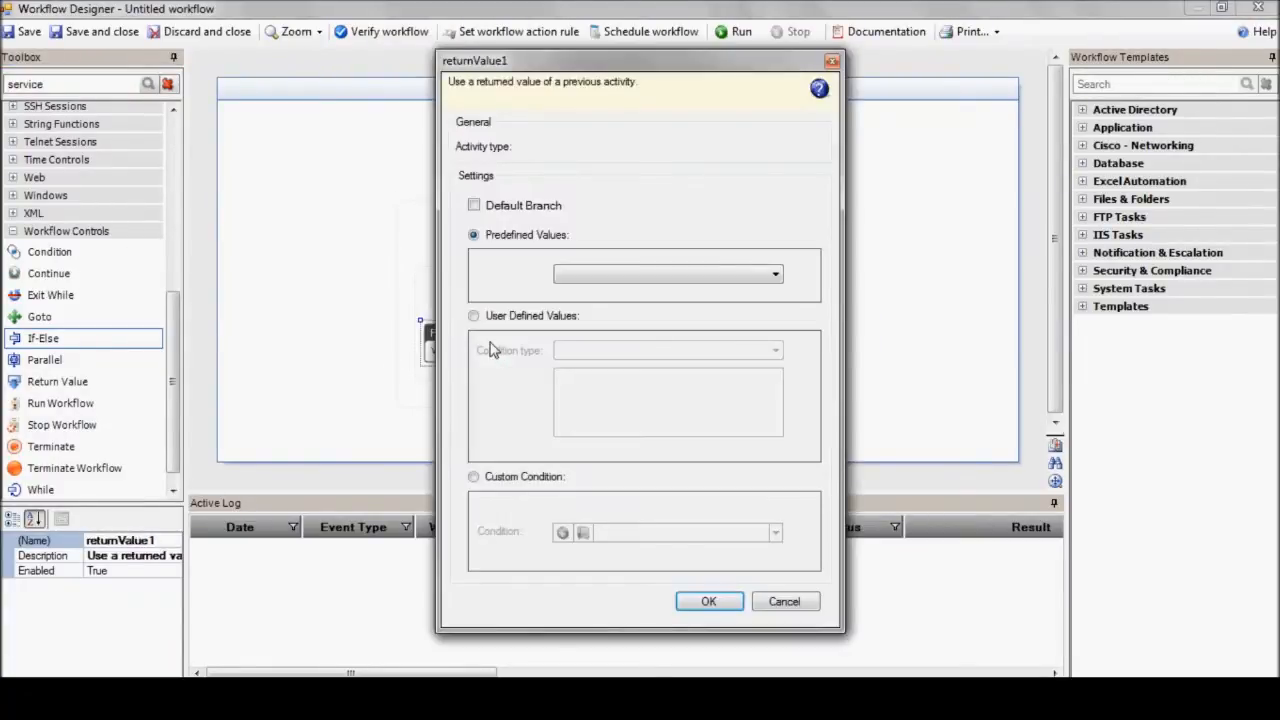
left_click(776, 274)
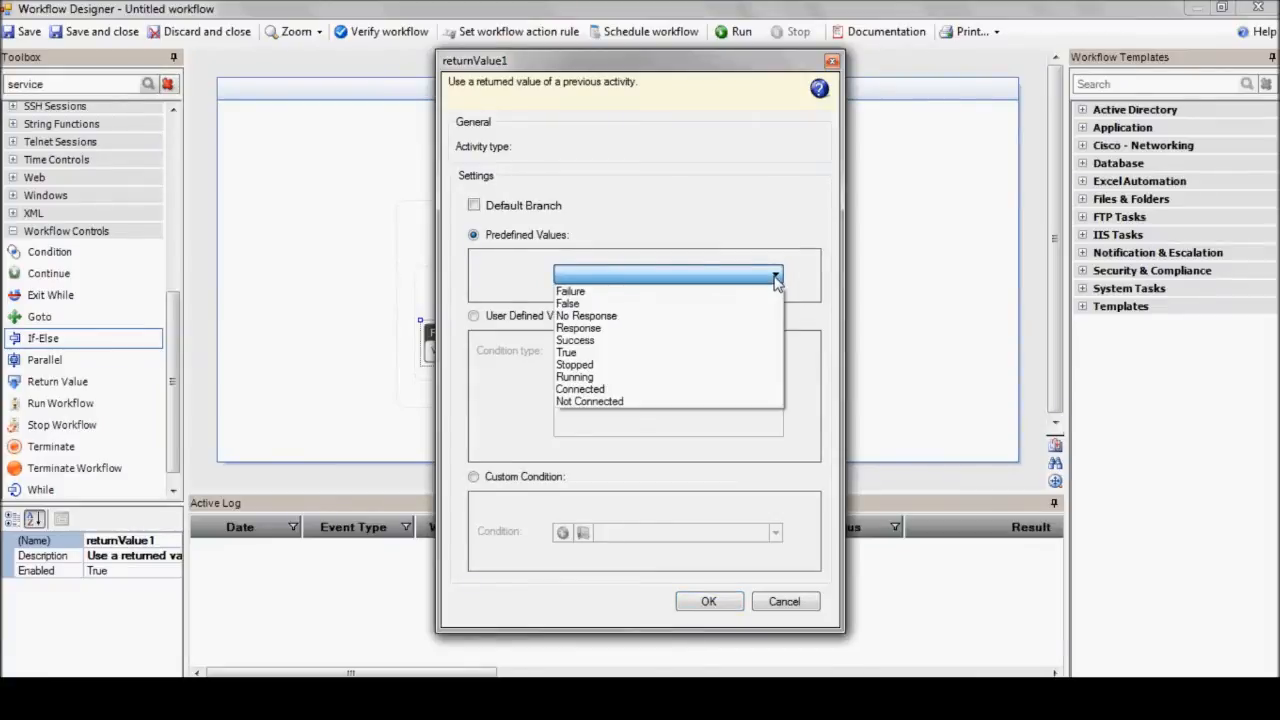
left_click(574, 376)
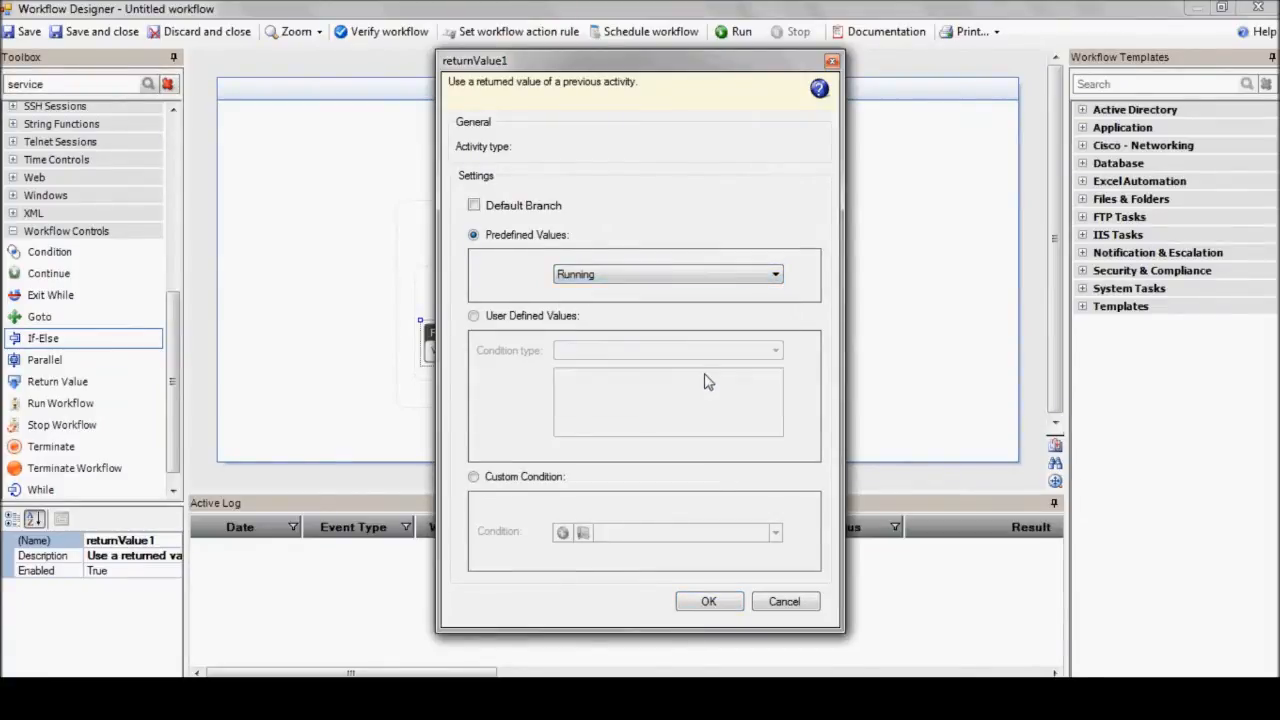
left_click(708, 600)
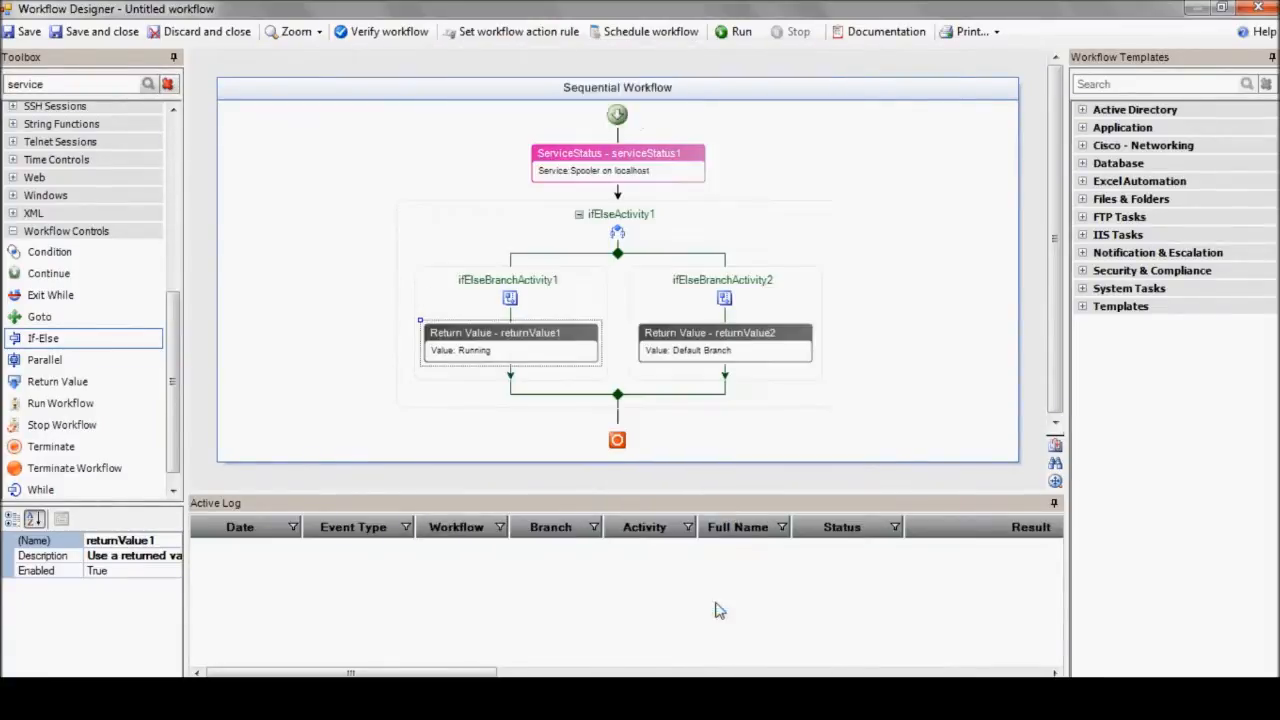
Step: Set the second branch's predefined return value to Stopped
double_click(724, 340)
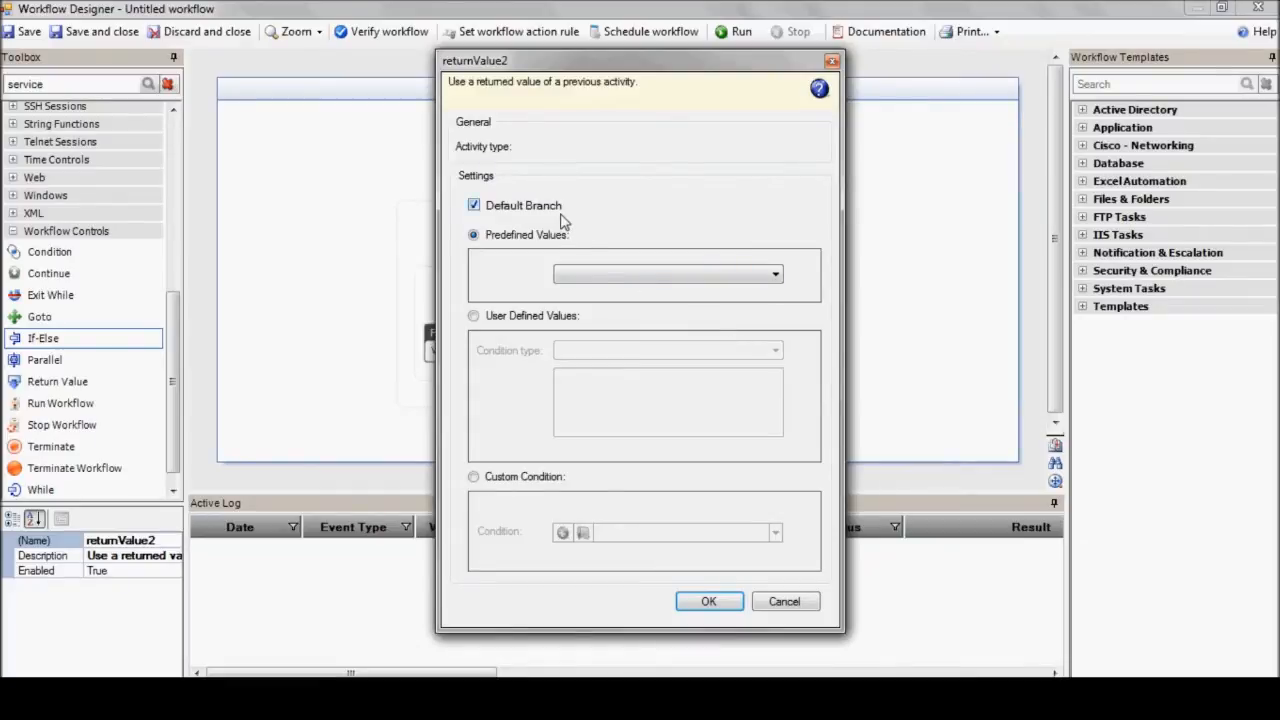
left_click(776, 274)
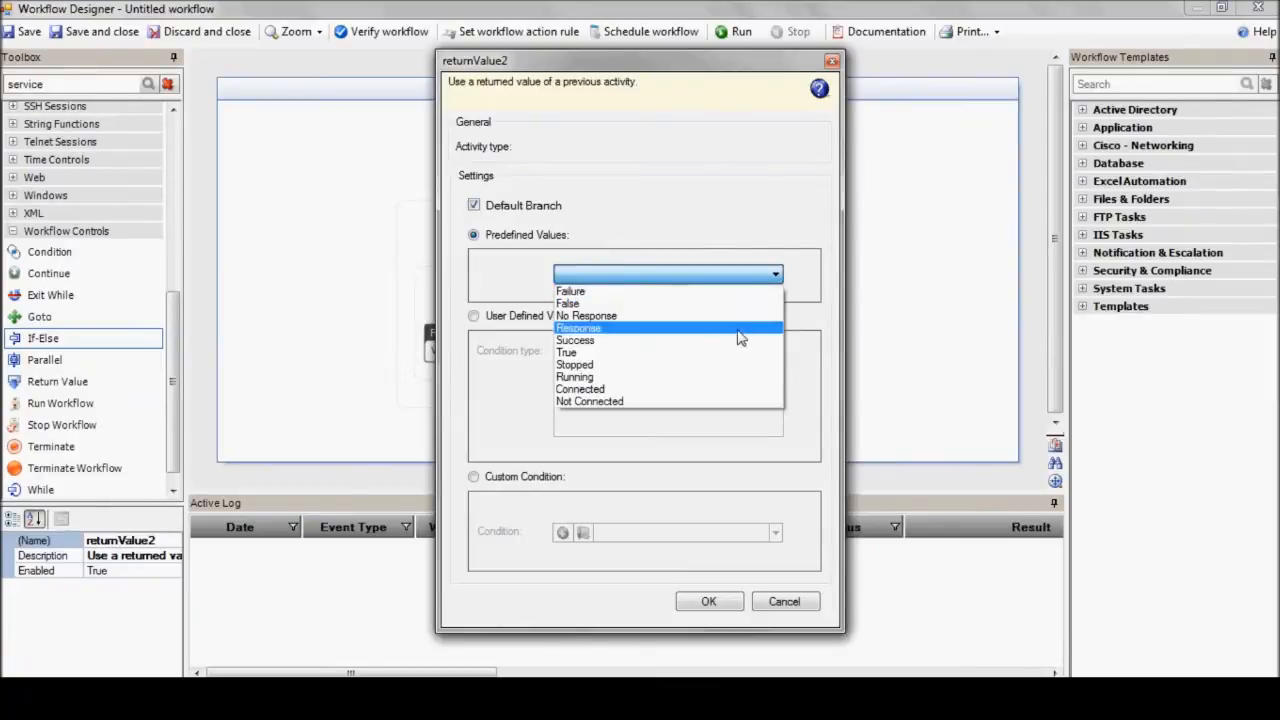
left_click(576, 364)
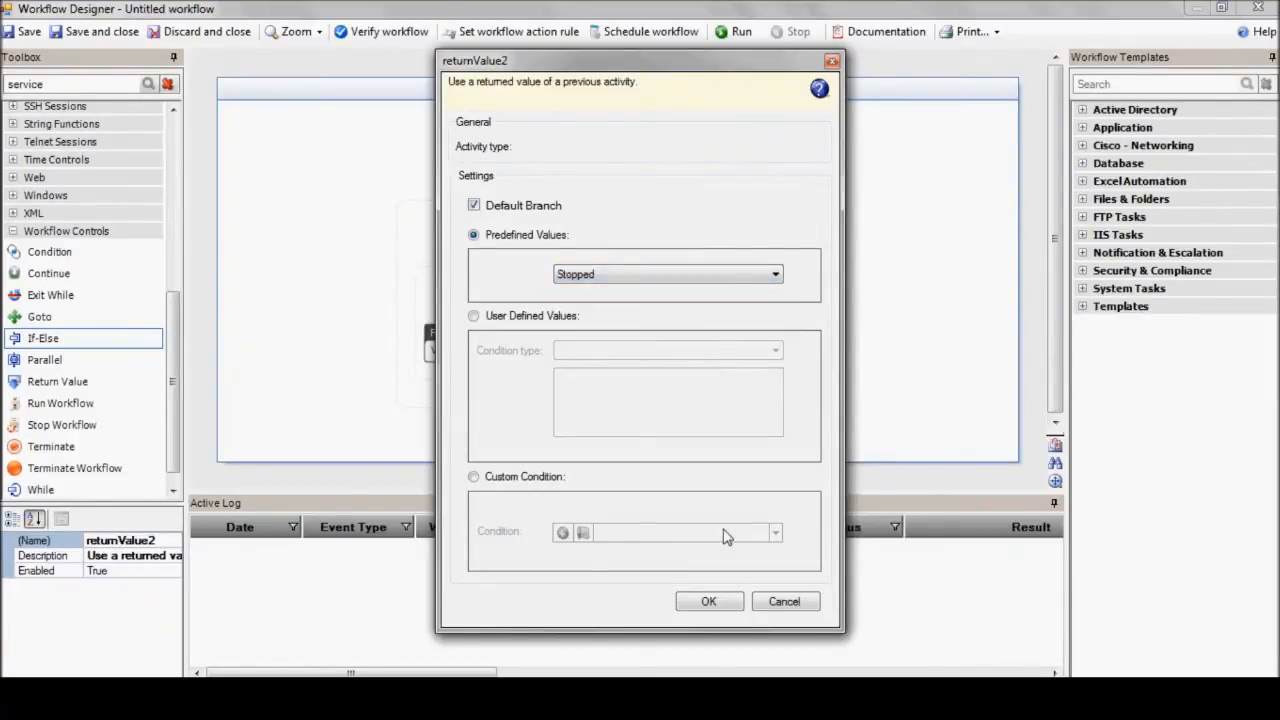
left_click(708, 600)
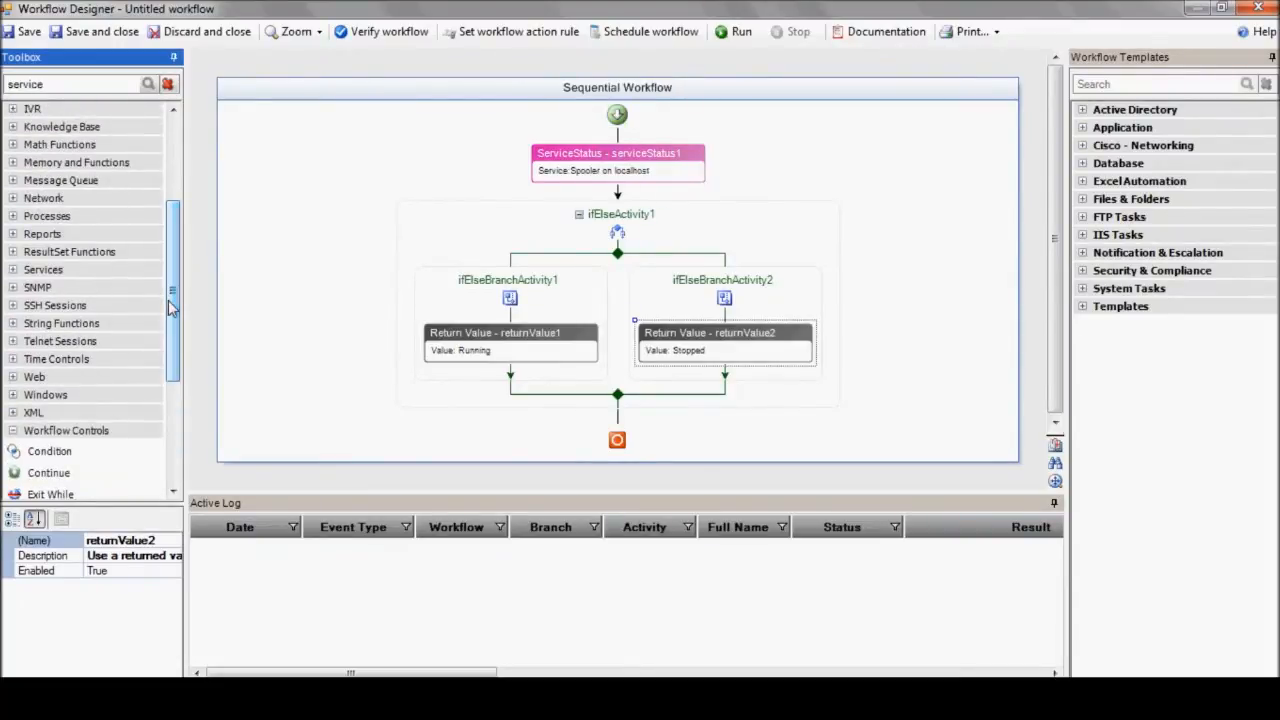
Step: Add a Start Service step for Spooler on localhost in the Stopped branch and run the workflow
left_click(44, 268)
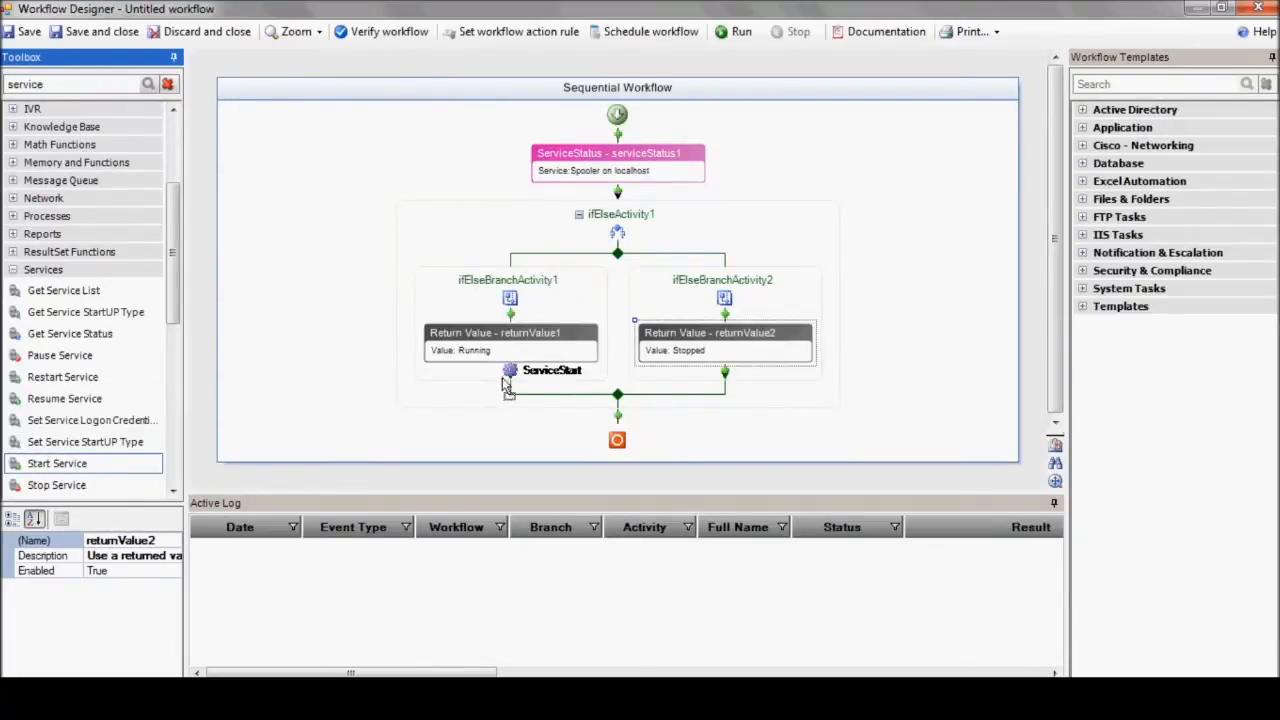
left_click_drag(510, 370, 724, 396)
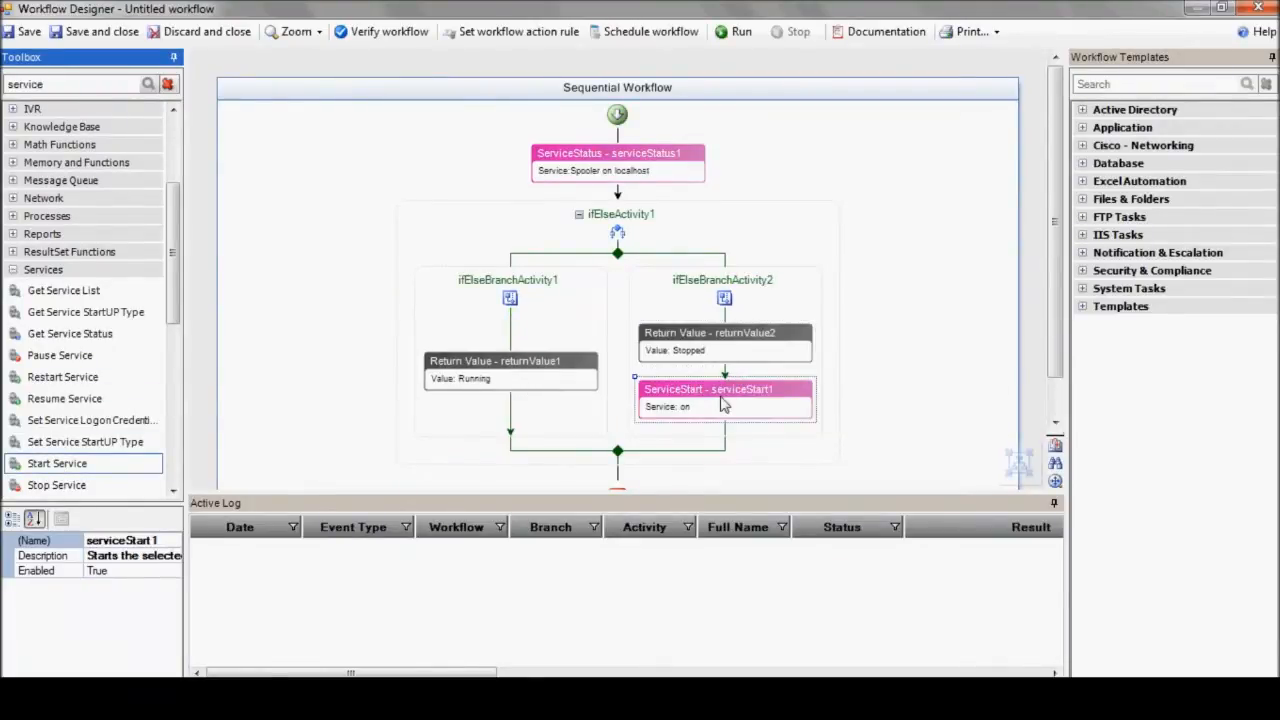
double_click(724, 388)
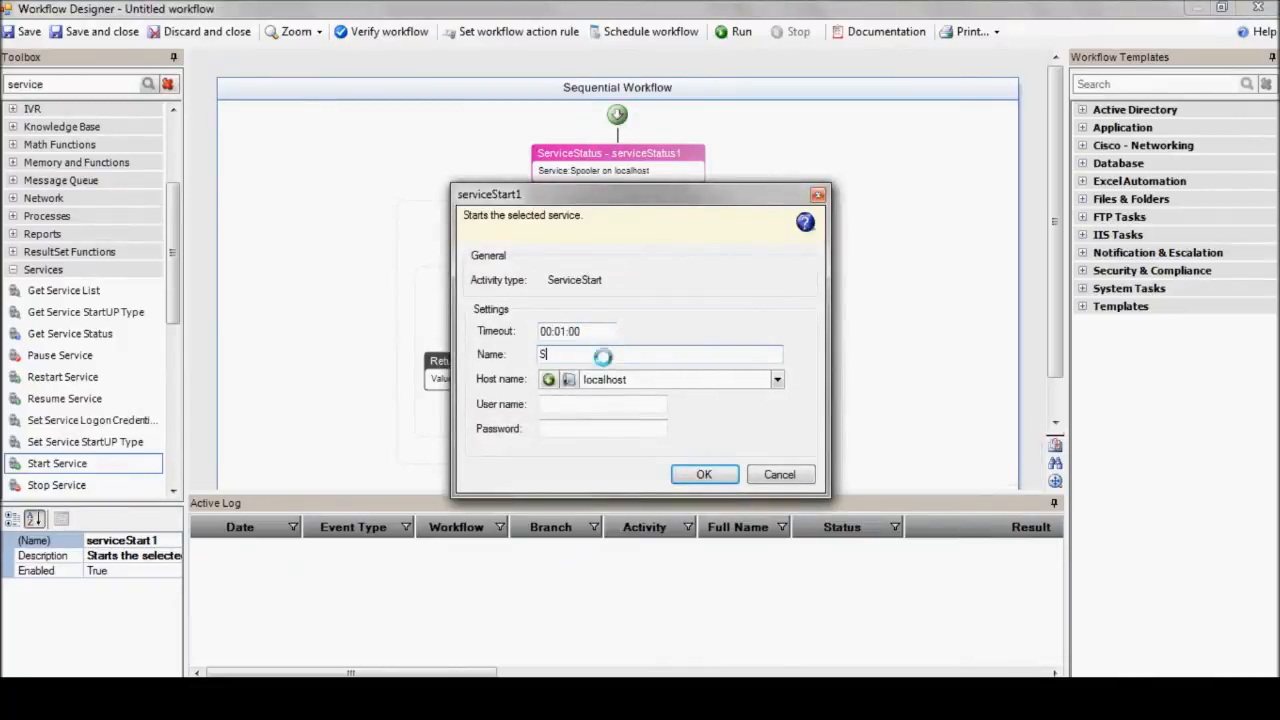
type("pooler")
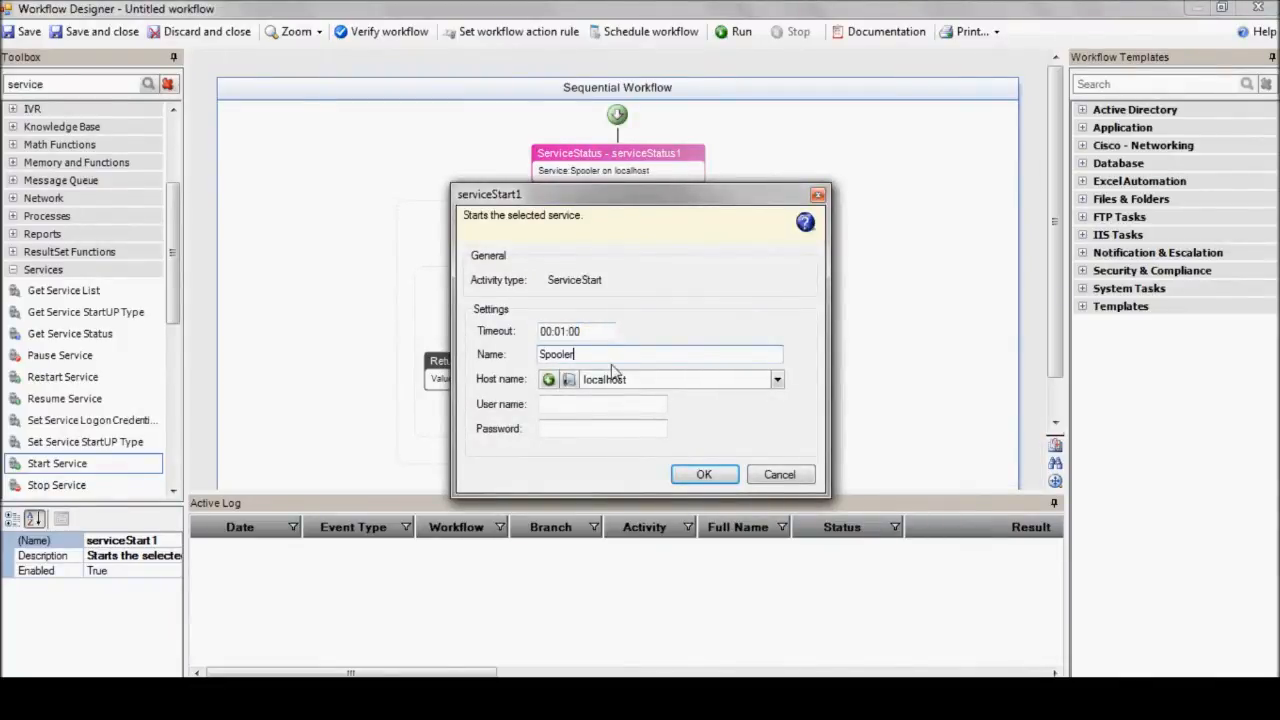
left_click(704, 474)
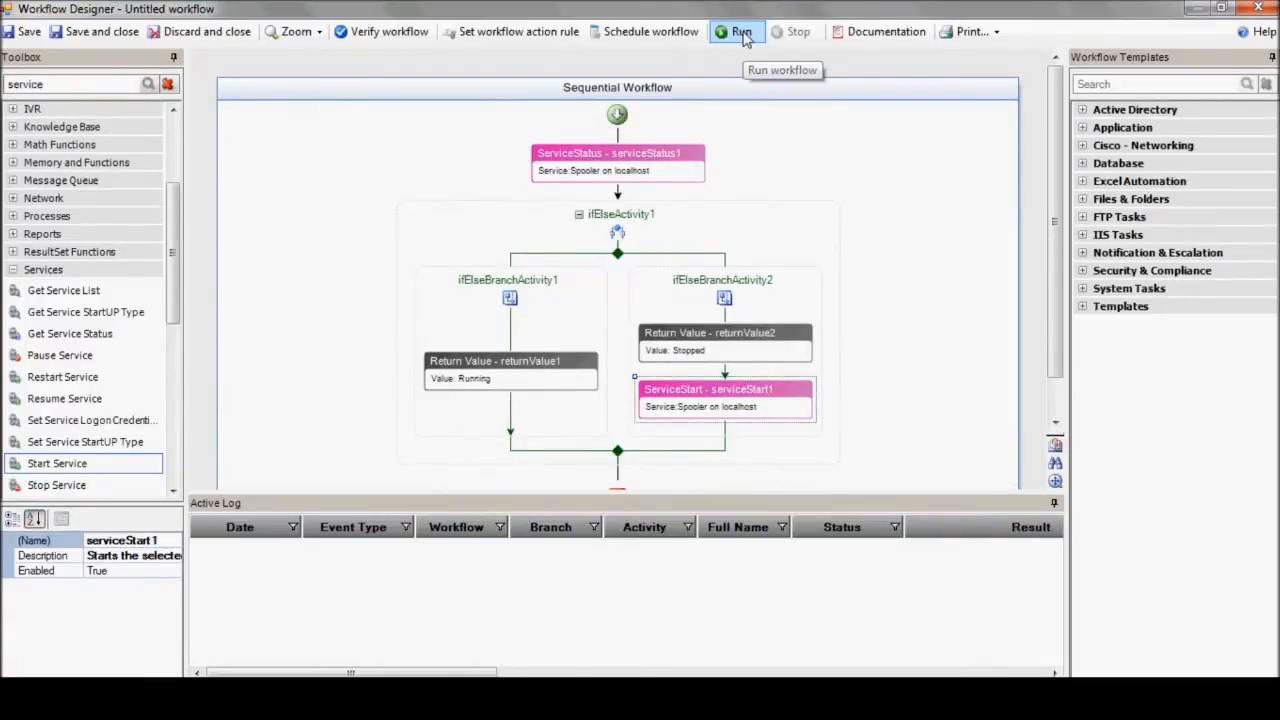
left_click(736, 32)
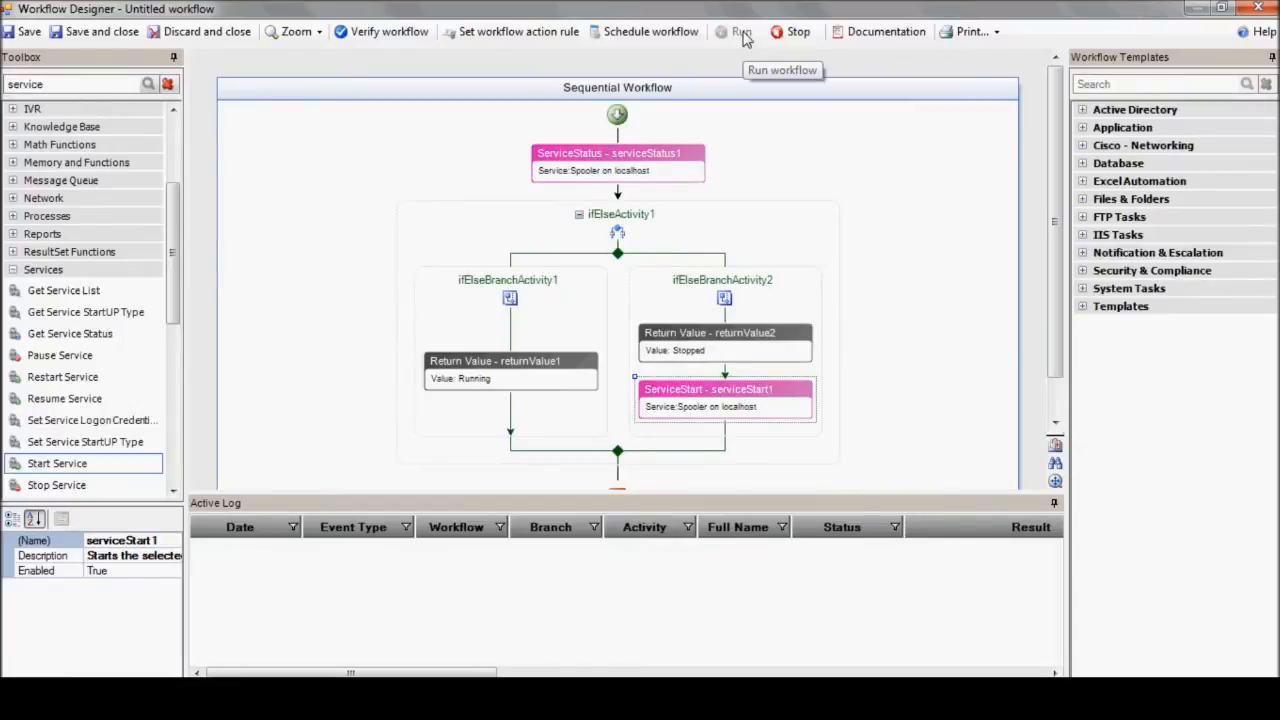
left_click(740, 32)
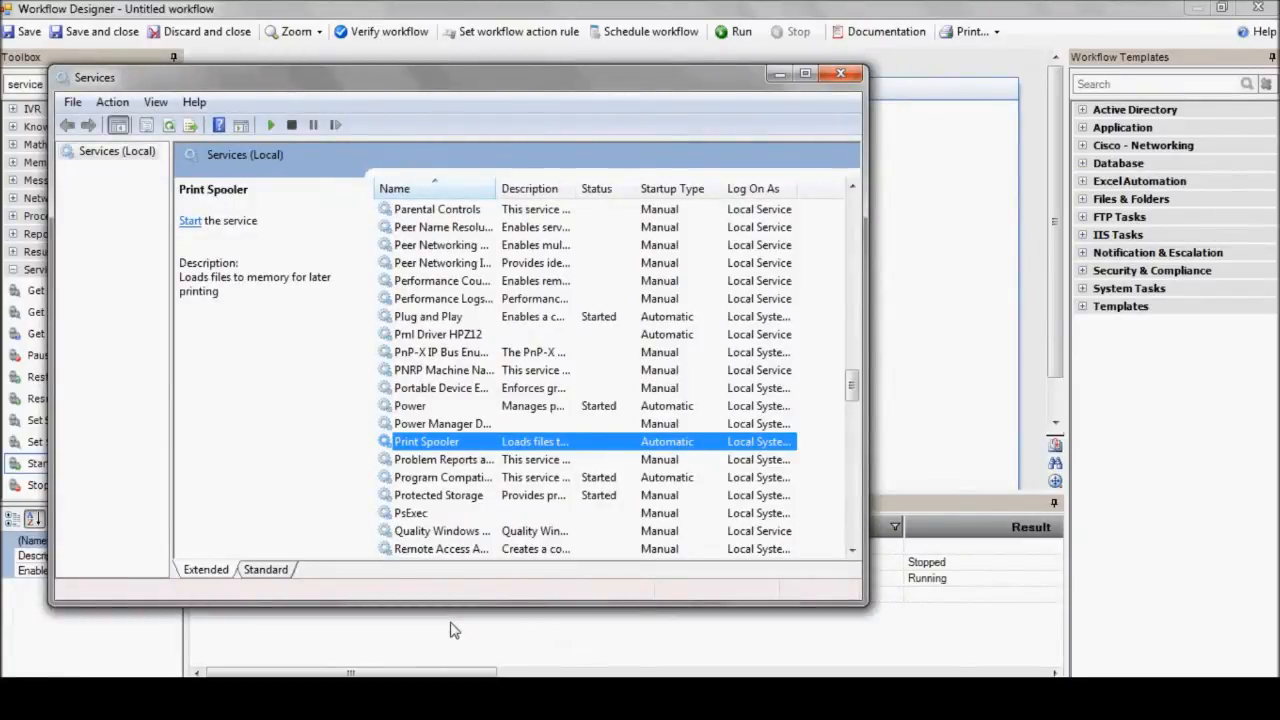
Step: Refresh the Services console to verify Print Spooler shows as Started
left_click(190, 220)
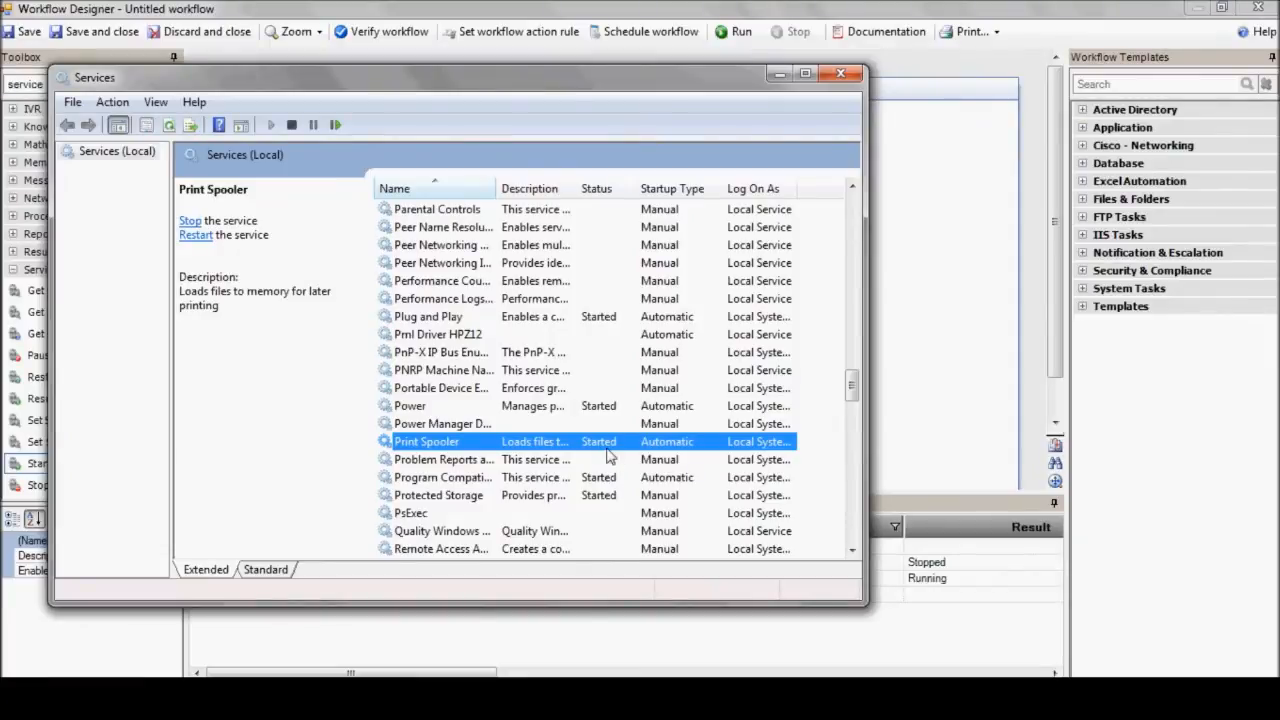
mouse_move(648, 382)
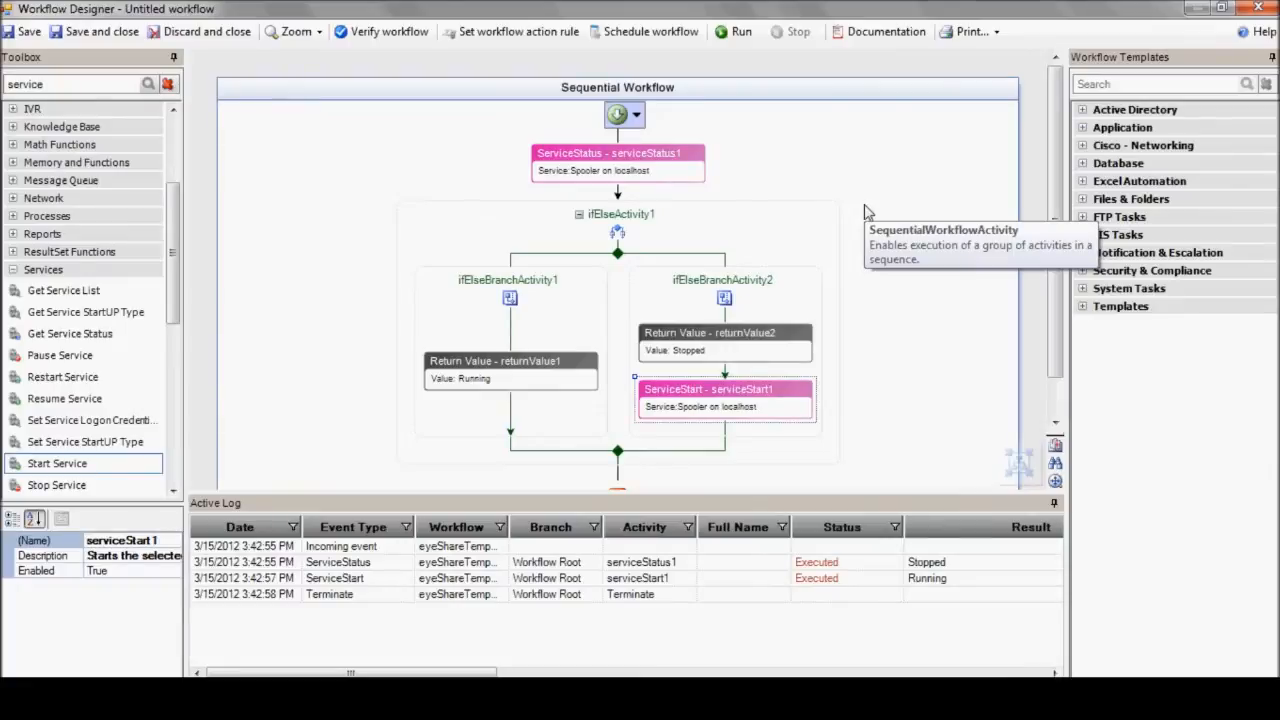
mouse_move(224, 232)
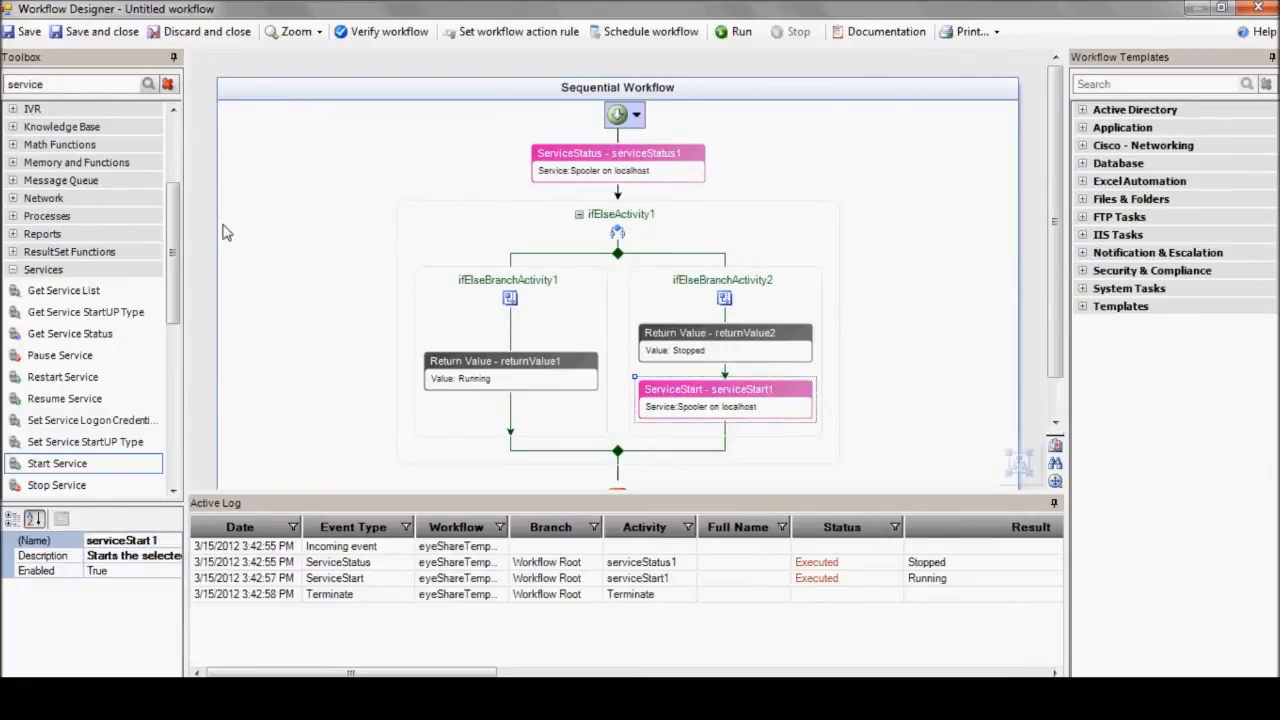
Step: Review the run log and expand the Files and Folders activity group
scroll("down", 3)
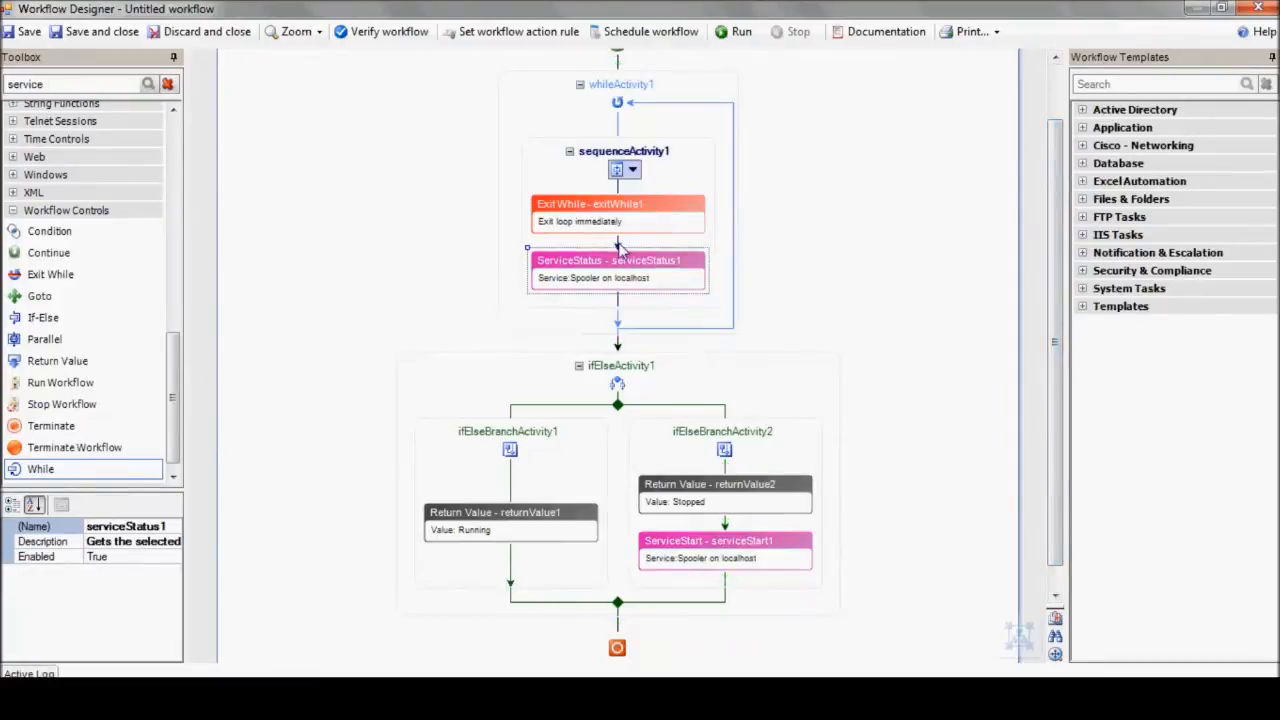
left_click(620, 320)
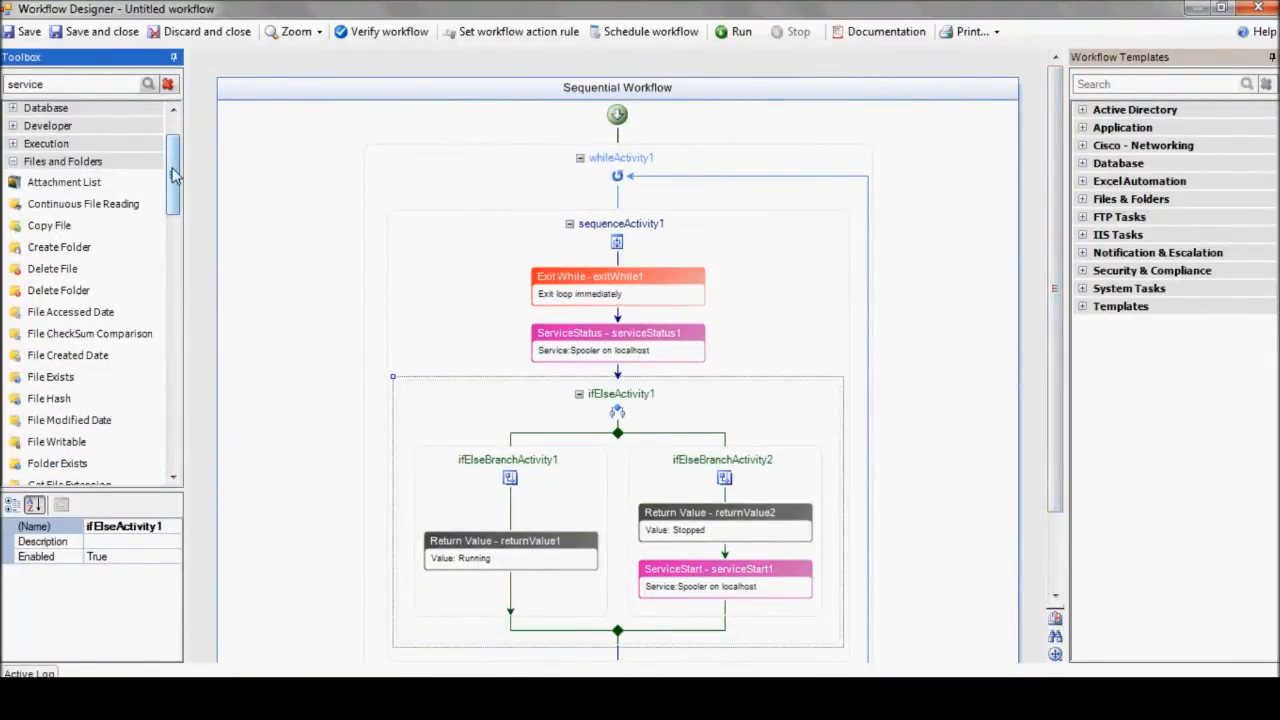
Step: Set the Read Excel step's path to c:\servers.xls on localhost
scroll("down", 3)
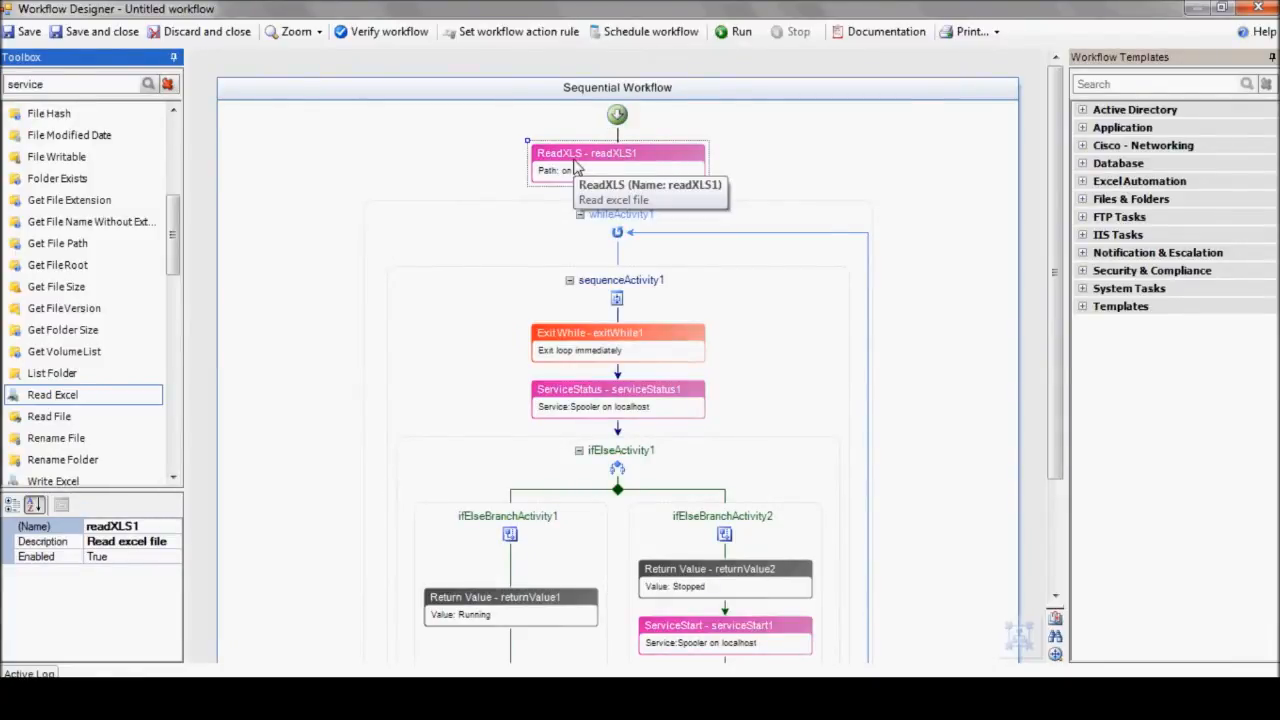
double_click(616, 152)
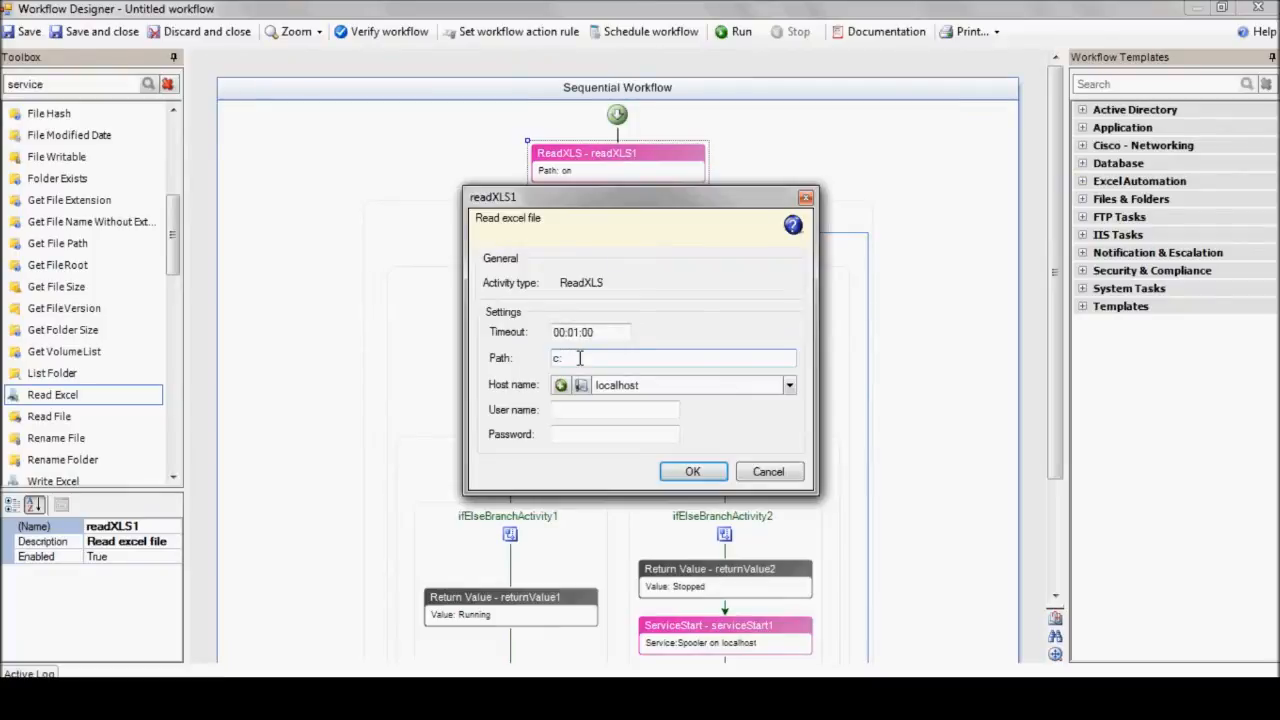
type("\\servers.xls")
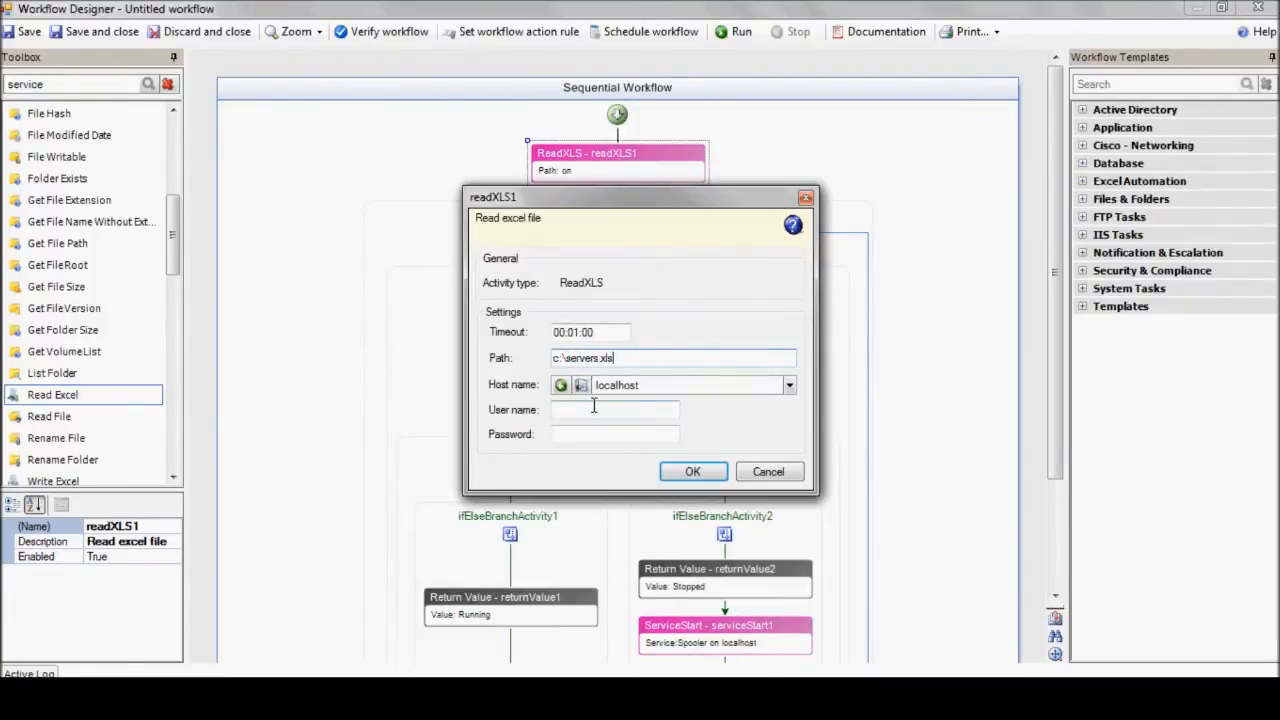
left_click(692, 472)
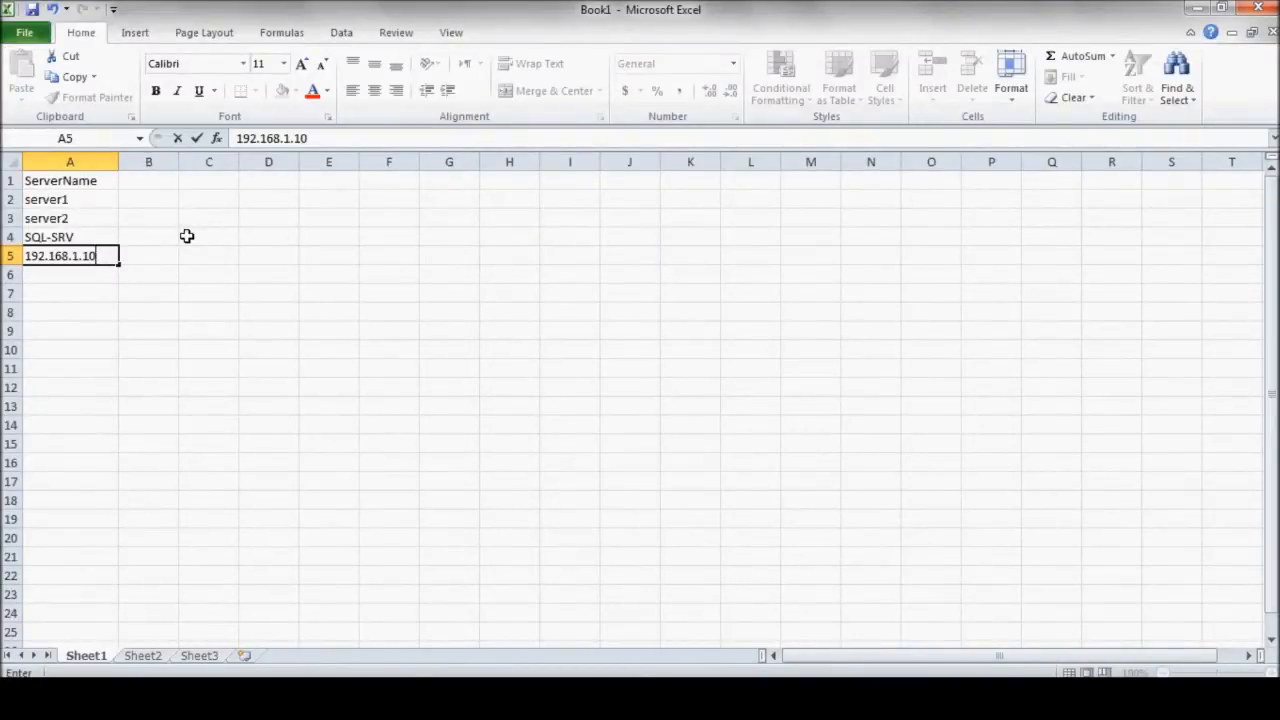
mouse_move(1060, 44)
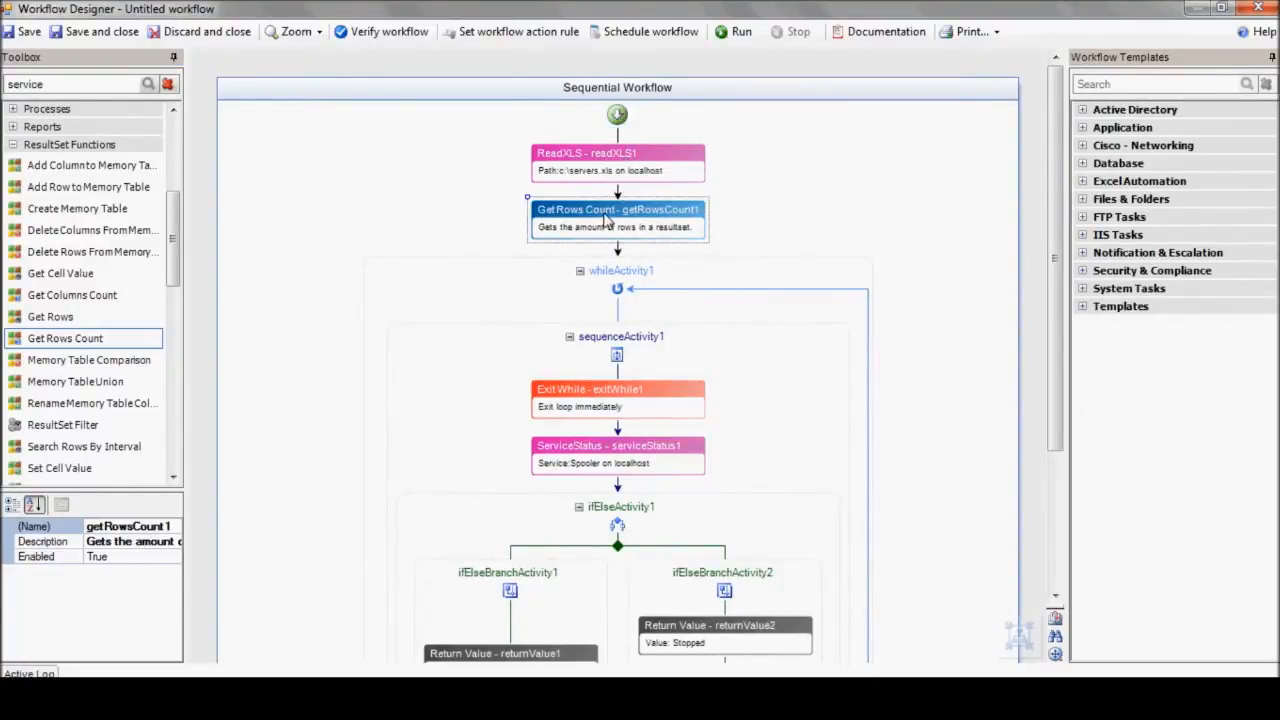
Step: Point Get Rows Count at %readXLS1% and make Exit While iterate %getRowsCount1% times
double_click(616, 210)
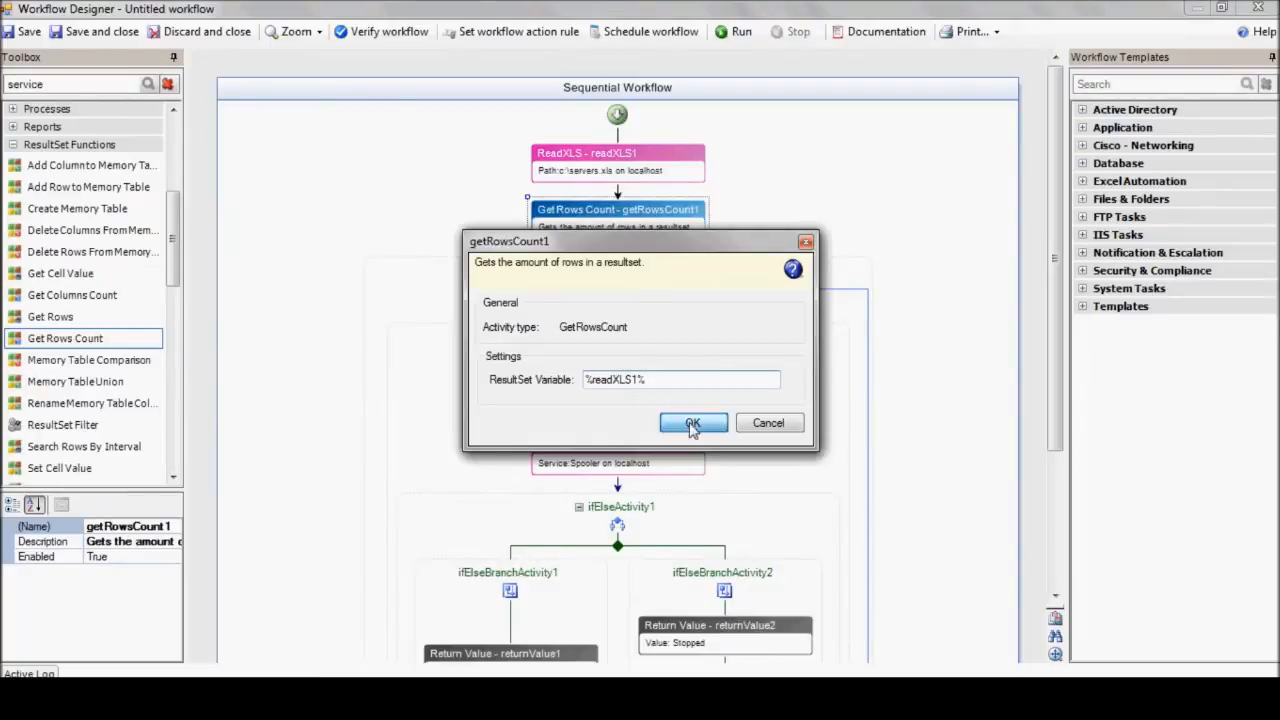
left_click(692, 422)
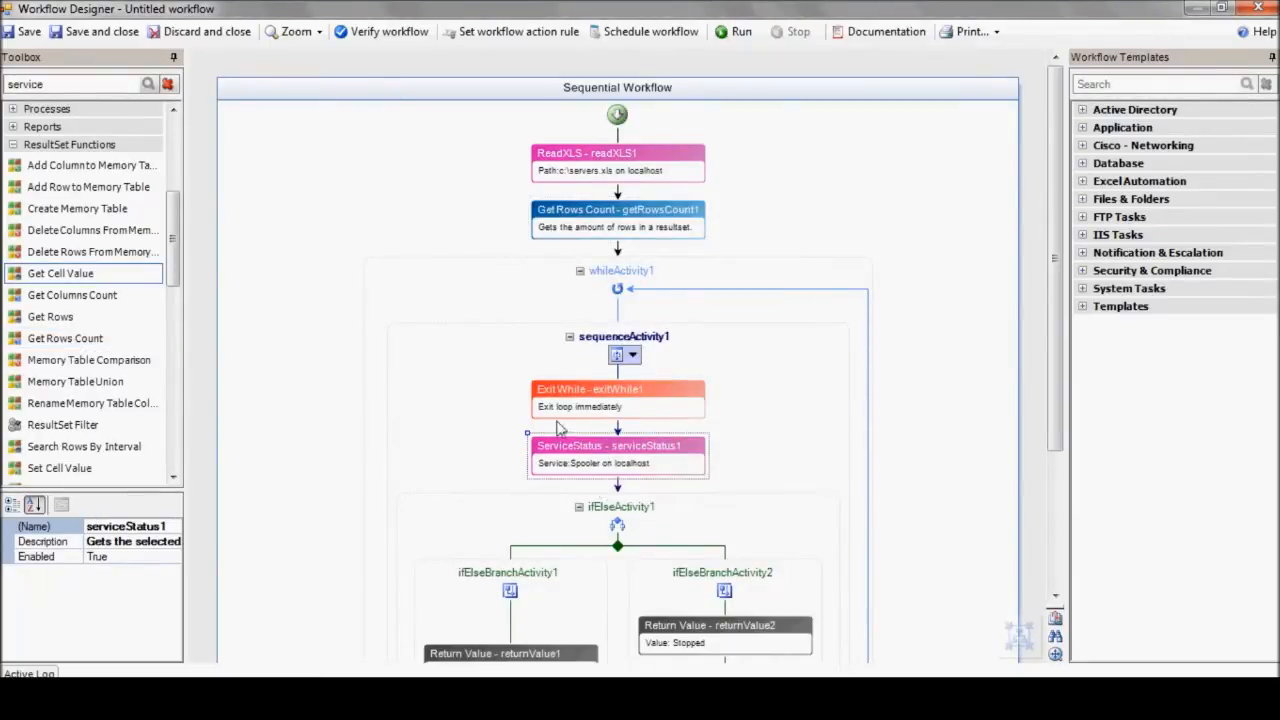
double_click(616, 396)
type("%getRowsCount1%")
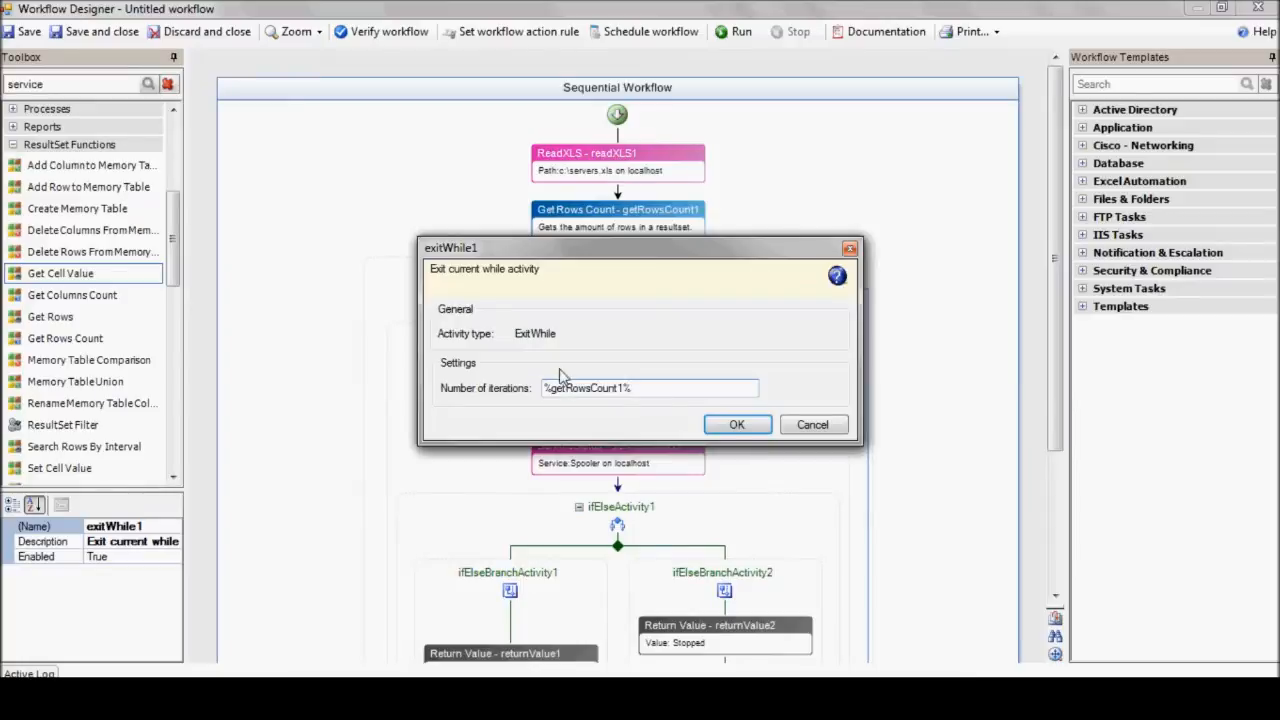
left_click(736, 424)
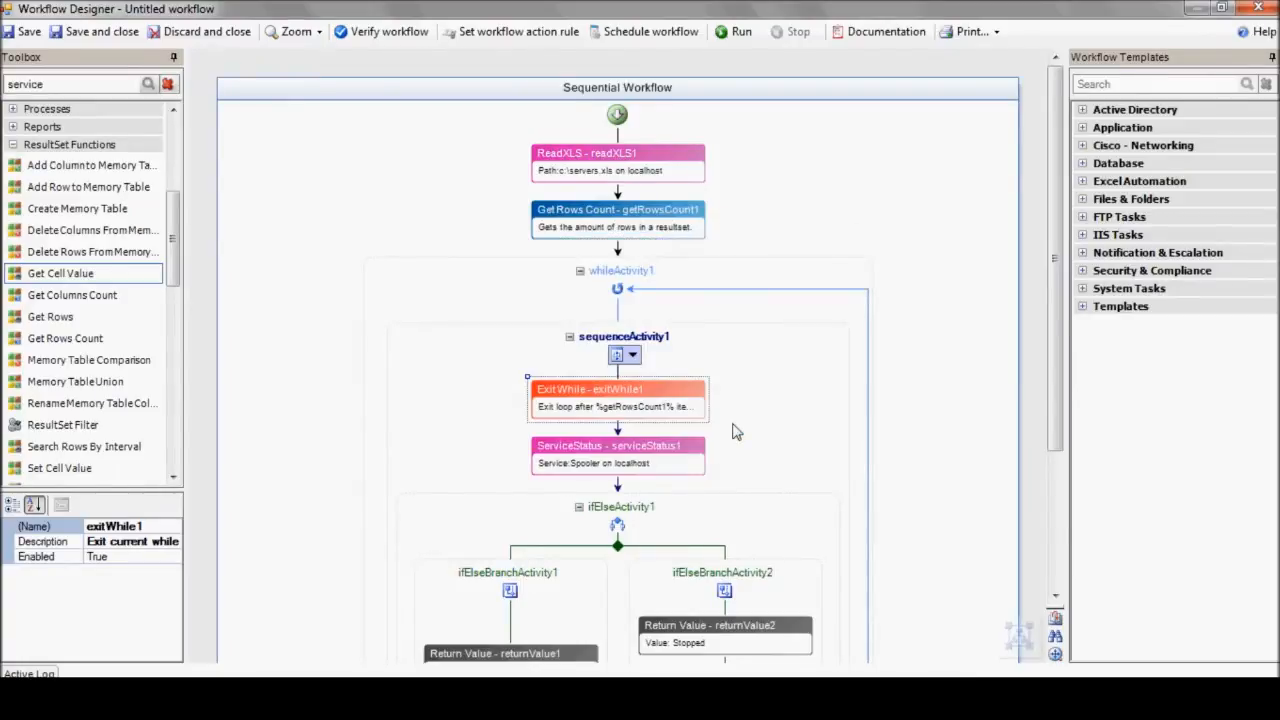
mouse_move(60, 272)
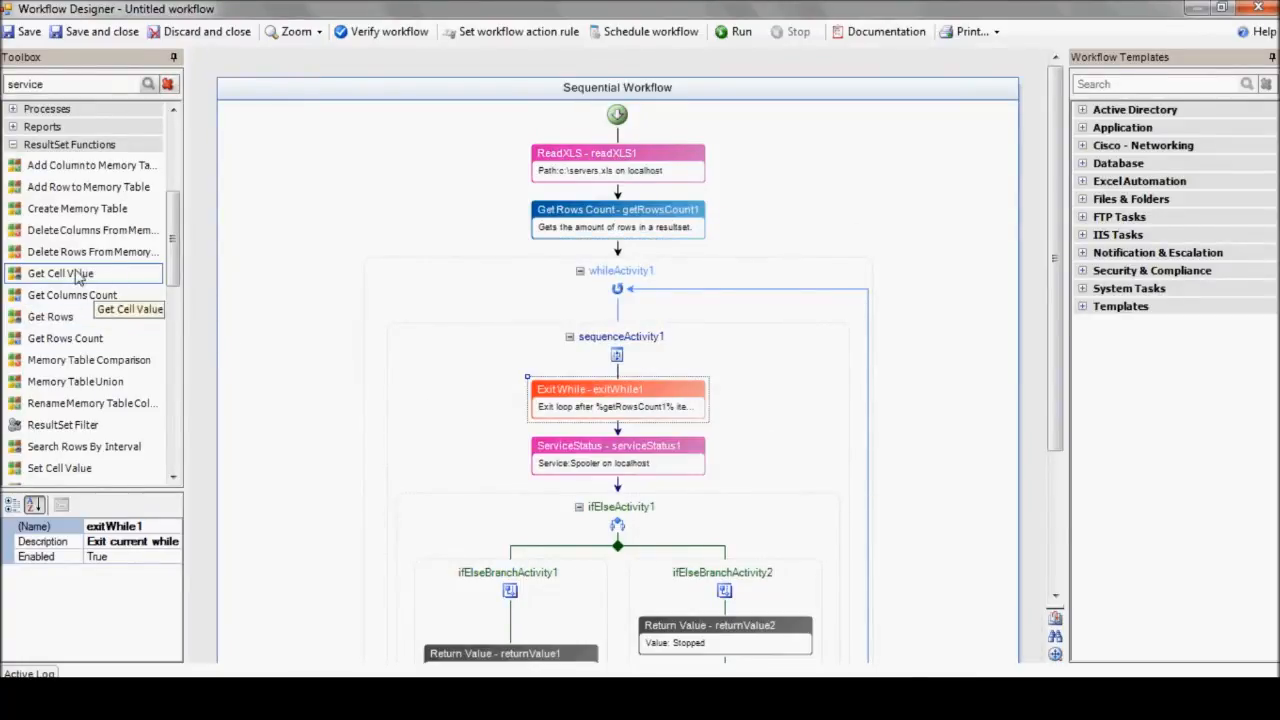
Step: Add a Get Cell Value reading %readXLS1% row %exitWhile1% column 1, renamed ServerName
double_click(60, 272)
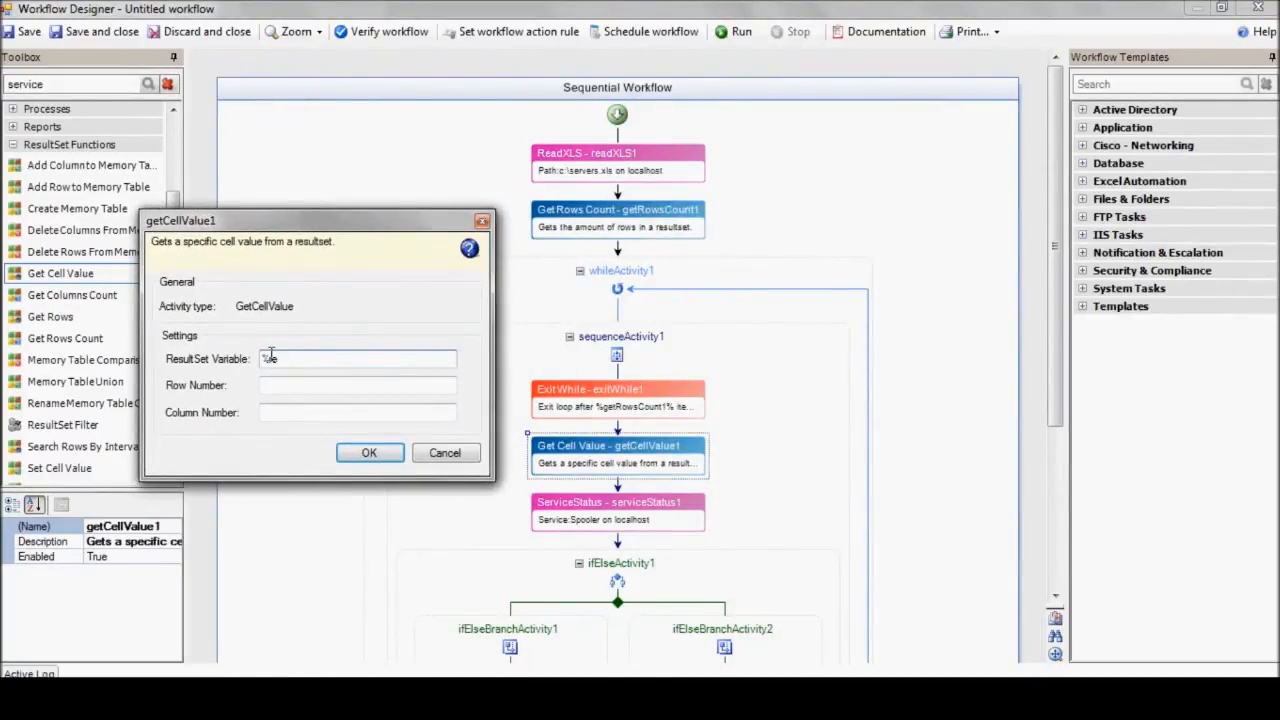
type("%readXLS1%")
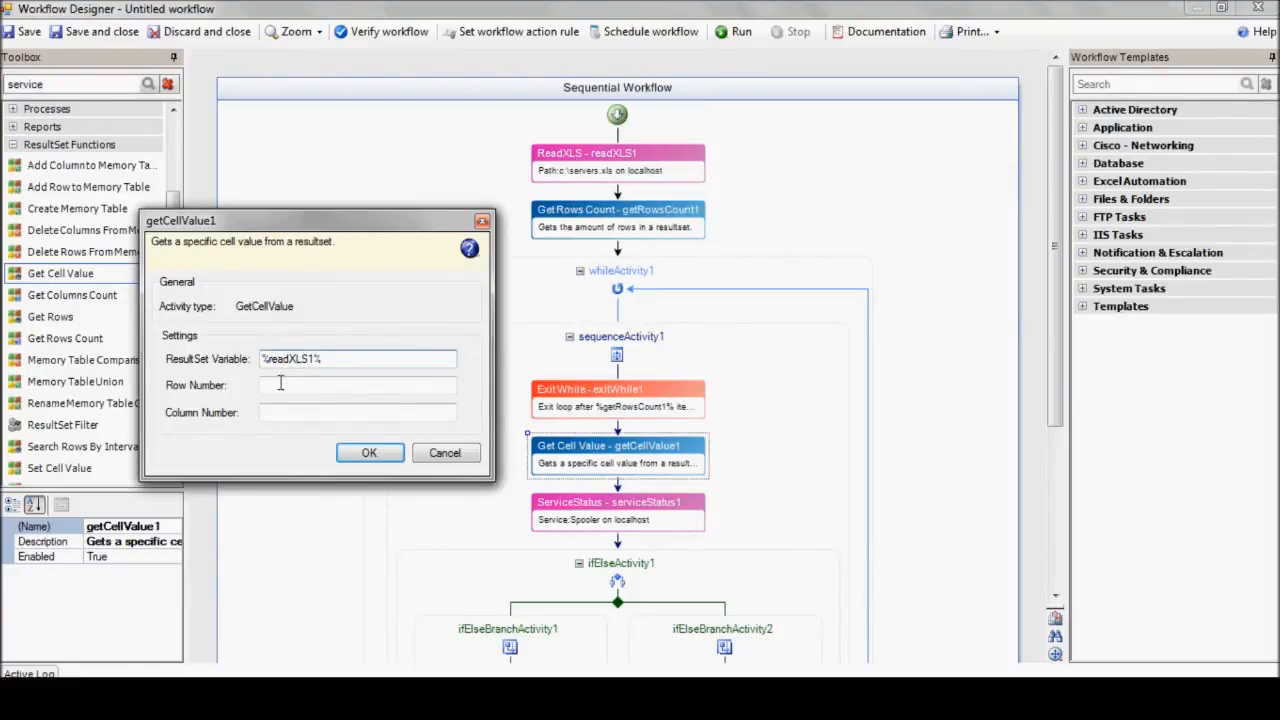
left_click(356, 384)
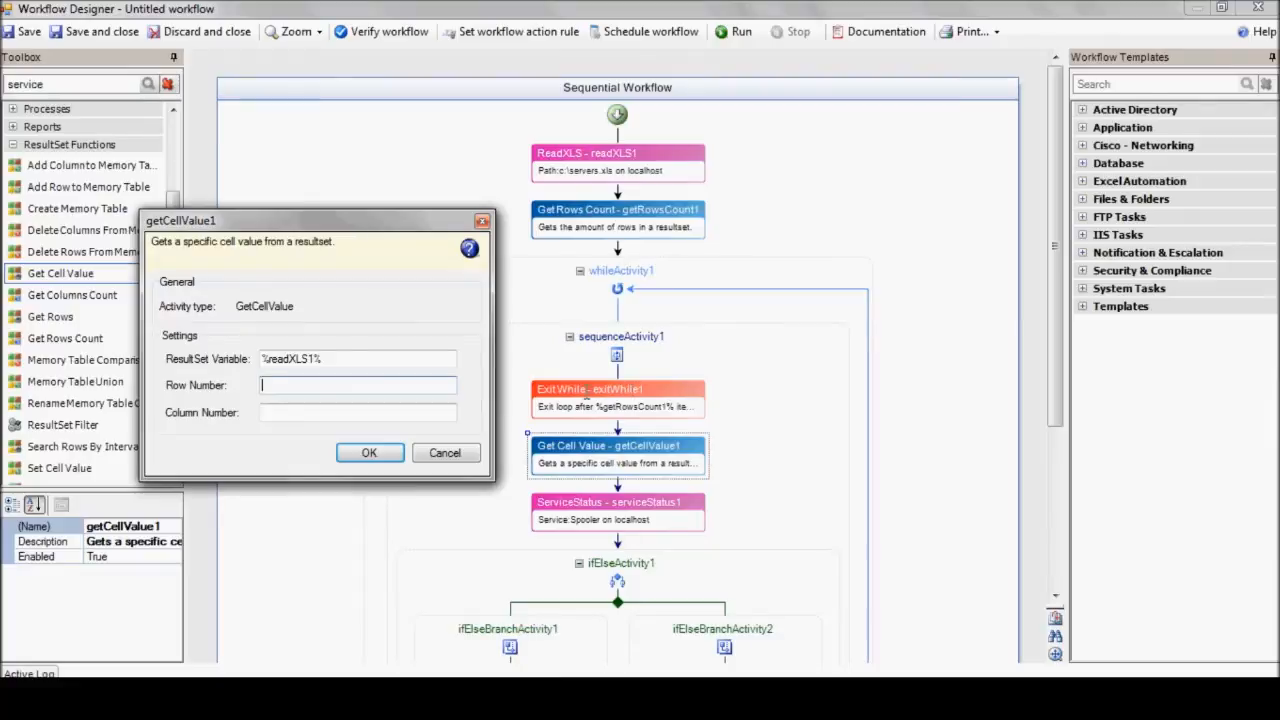
type("%exitW")
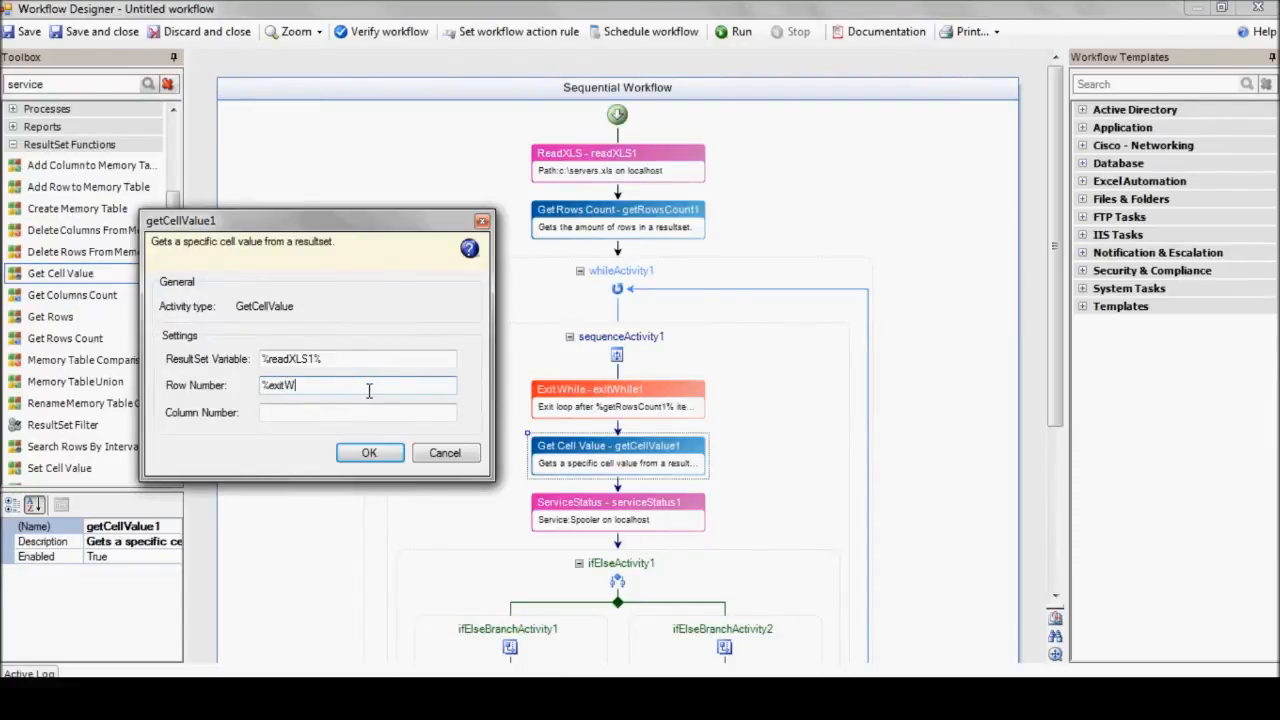
type("hile1%")
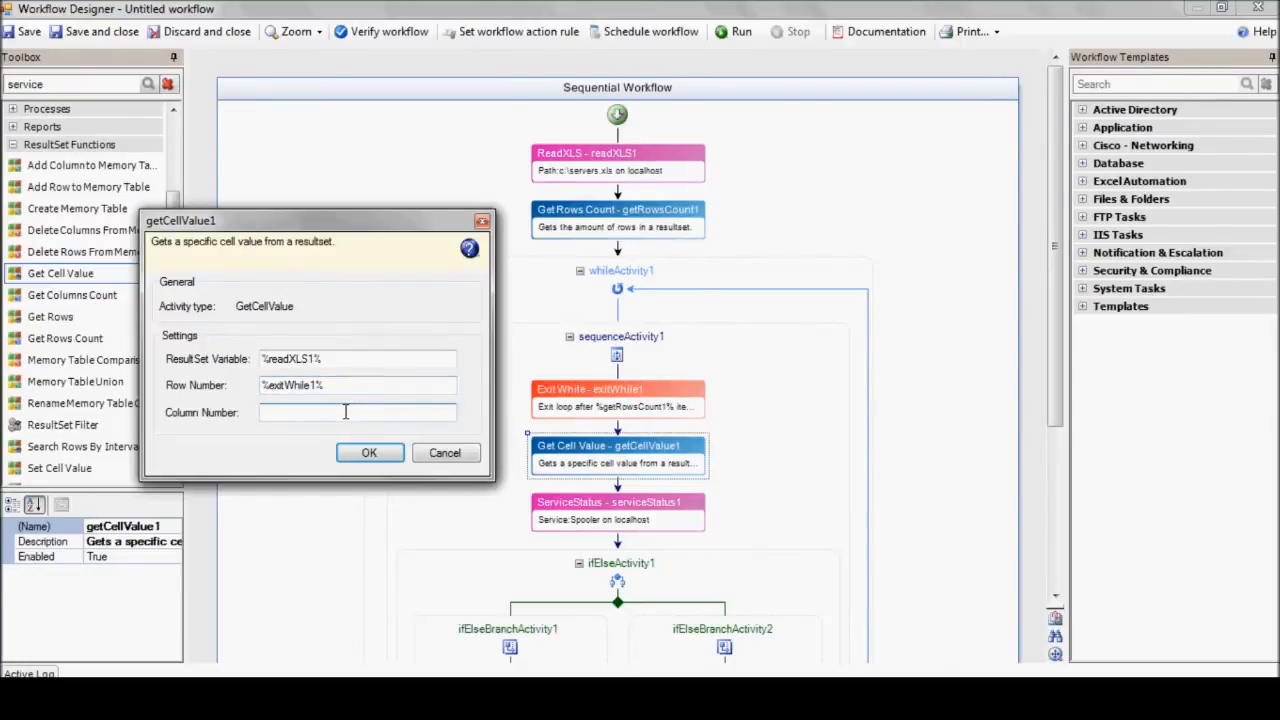
type("1")
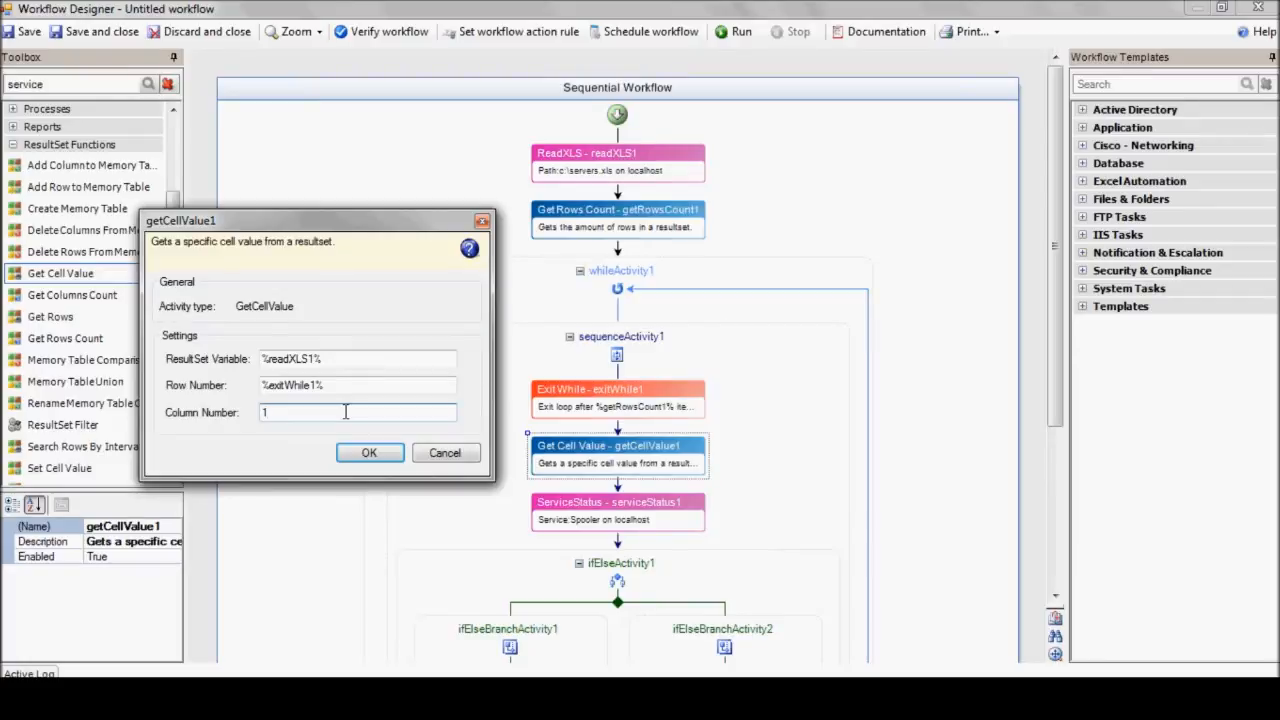
left_click(368, 452)
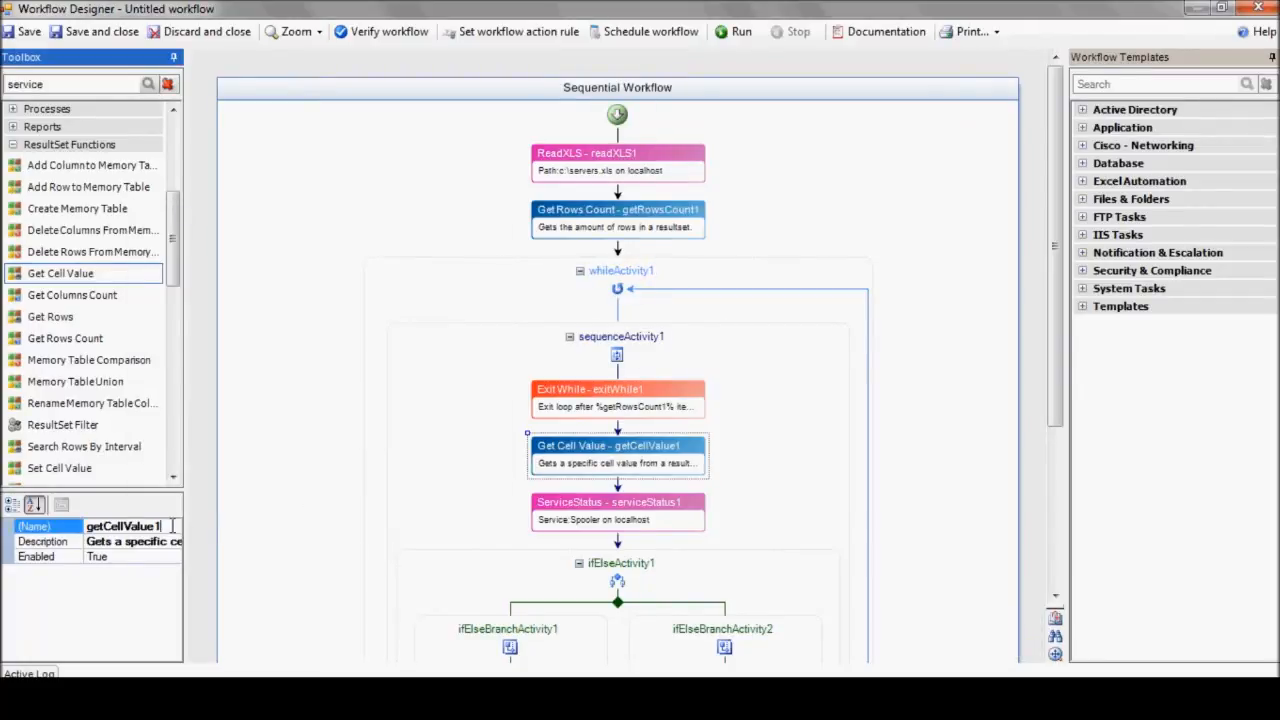
type("ServerName")
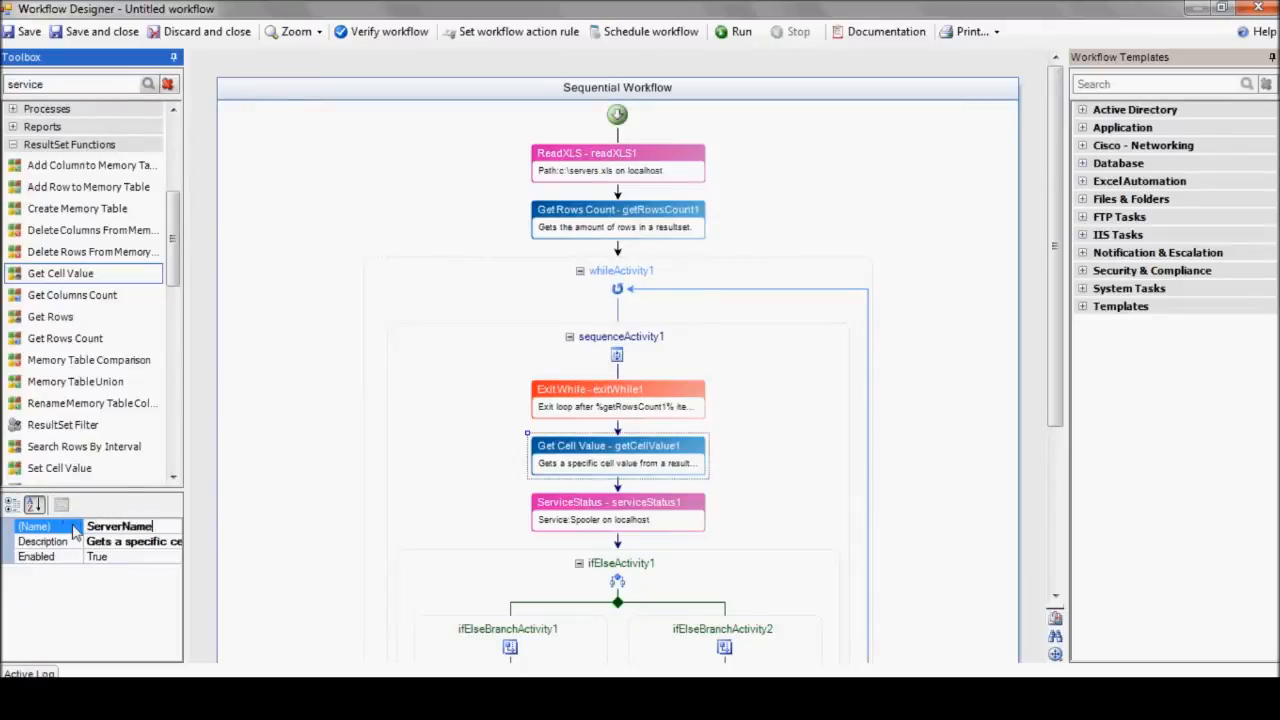
double_click(616, 502)
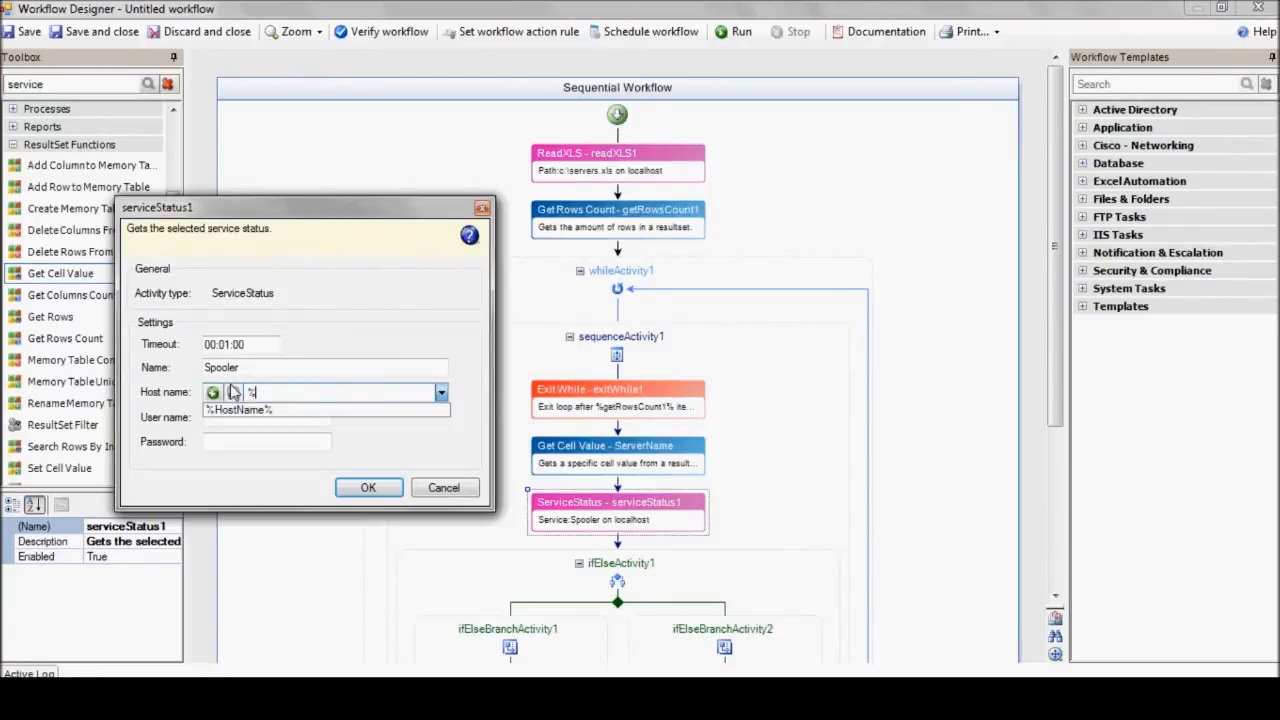
Step: Replace localhost with %ServerName% as host in both the Spooler status check and start steps
type("%ServerName%")
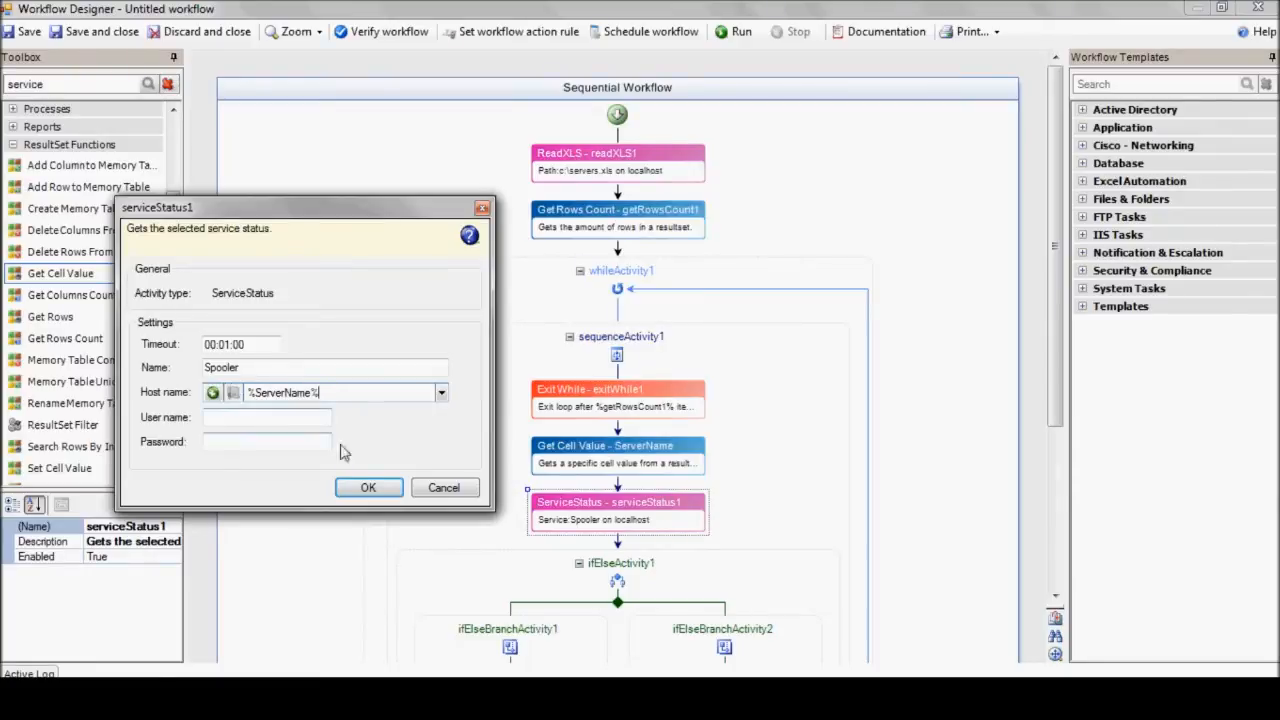
left_click(368, 488)
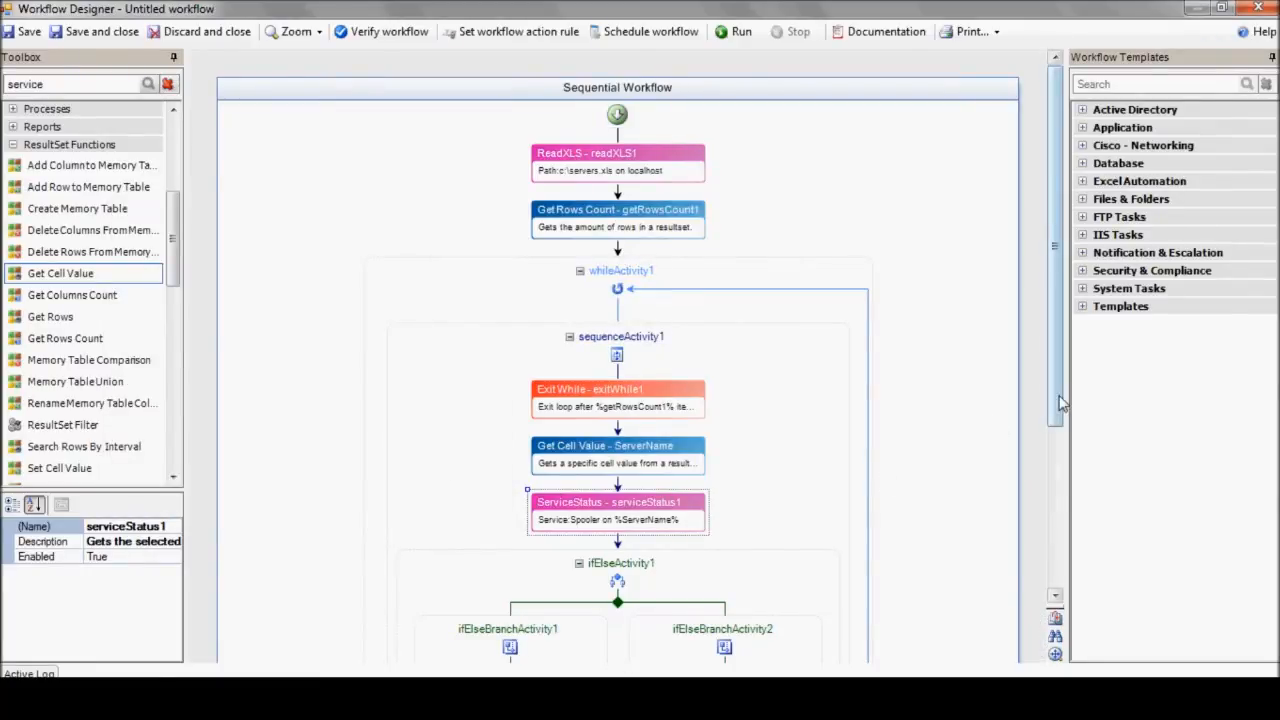
scroll("down", 3)
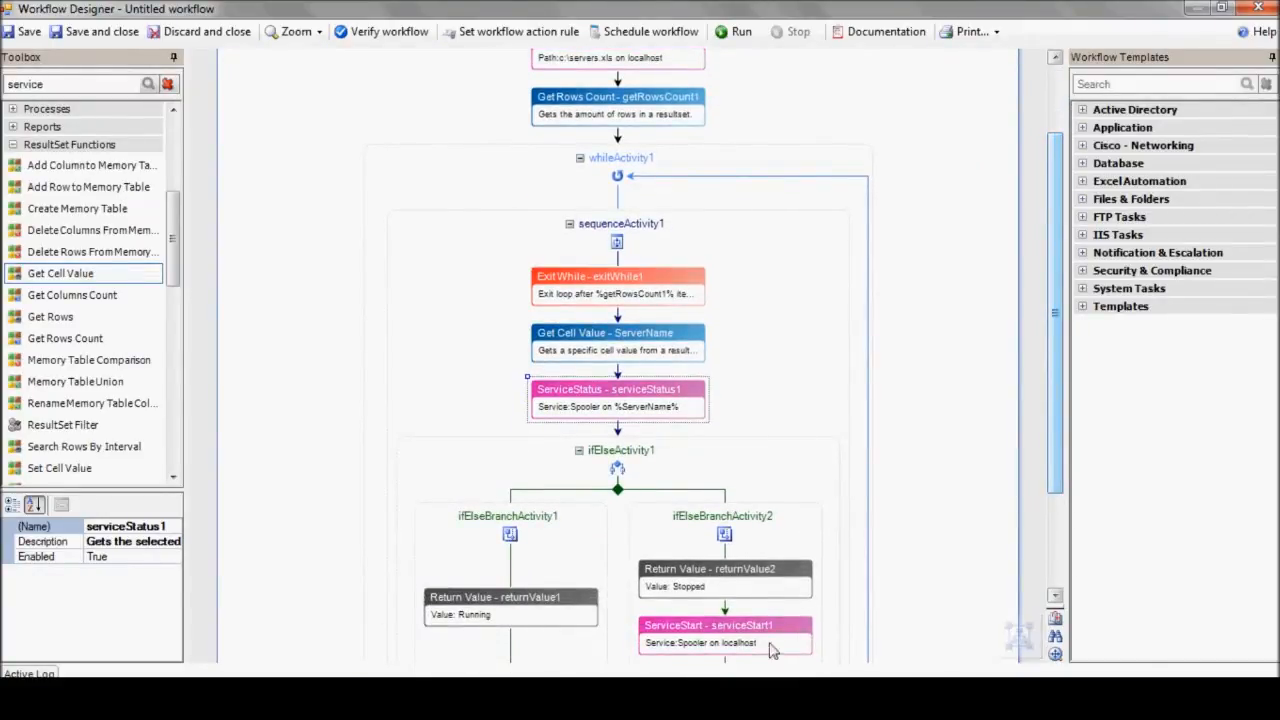
left_click(724, 624)
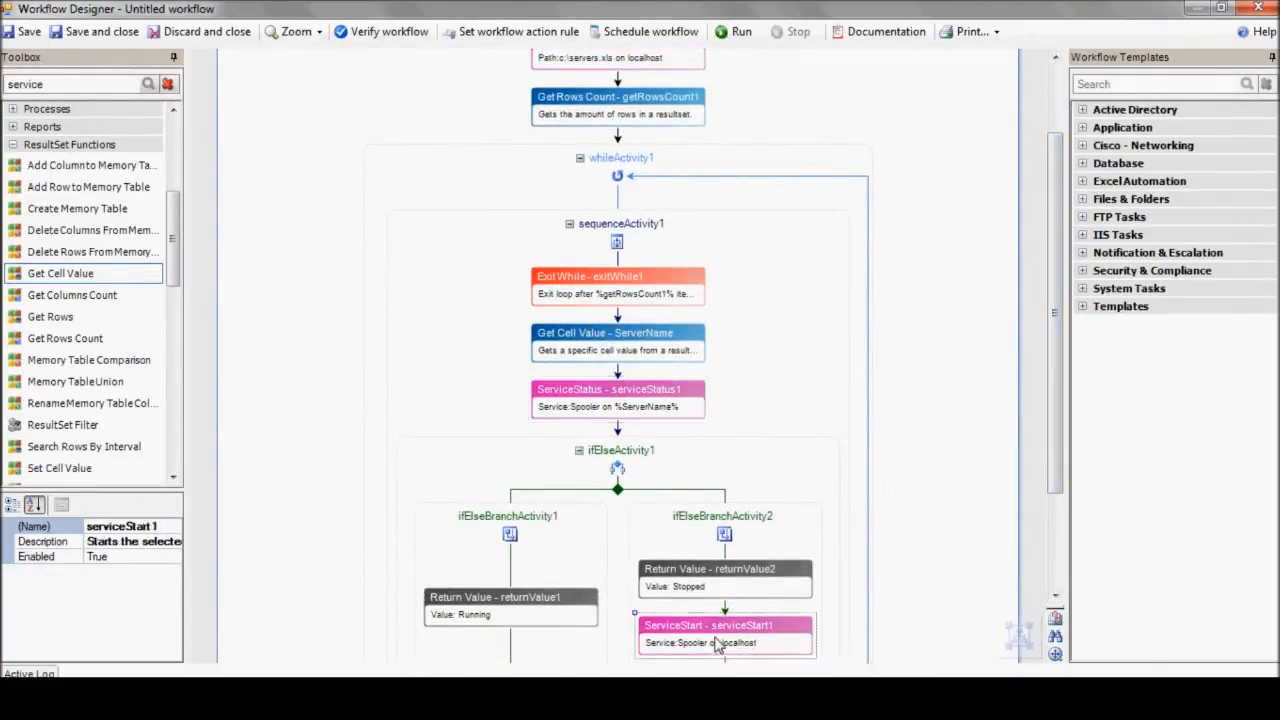
double_click(724, 624)
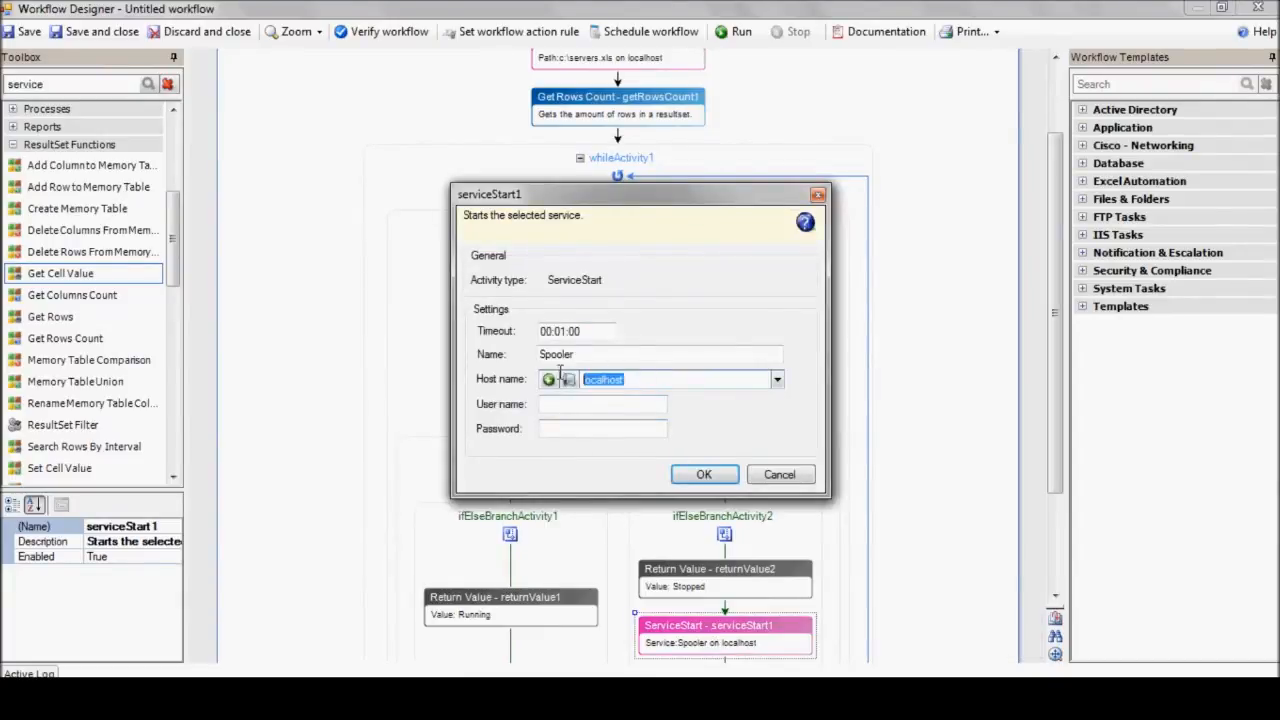
type("%S")
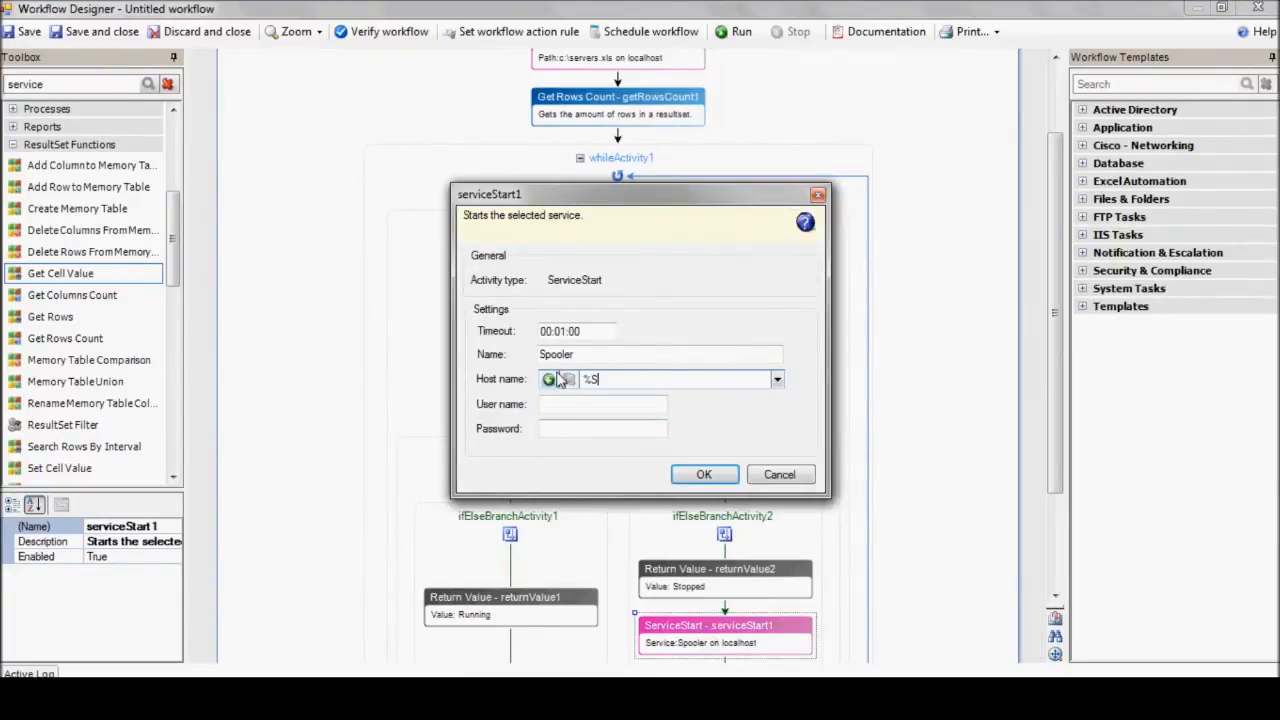
type("ServerName")
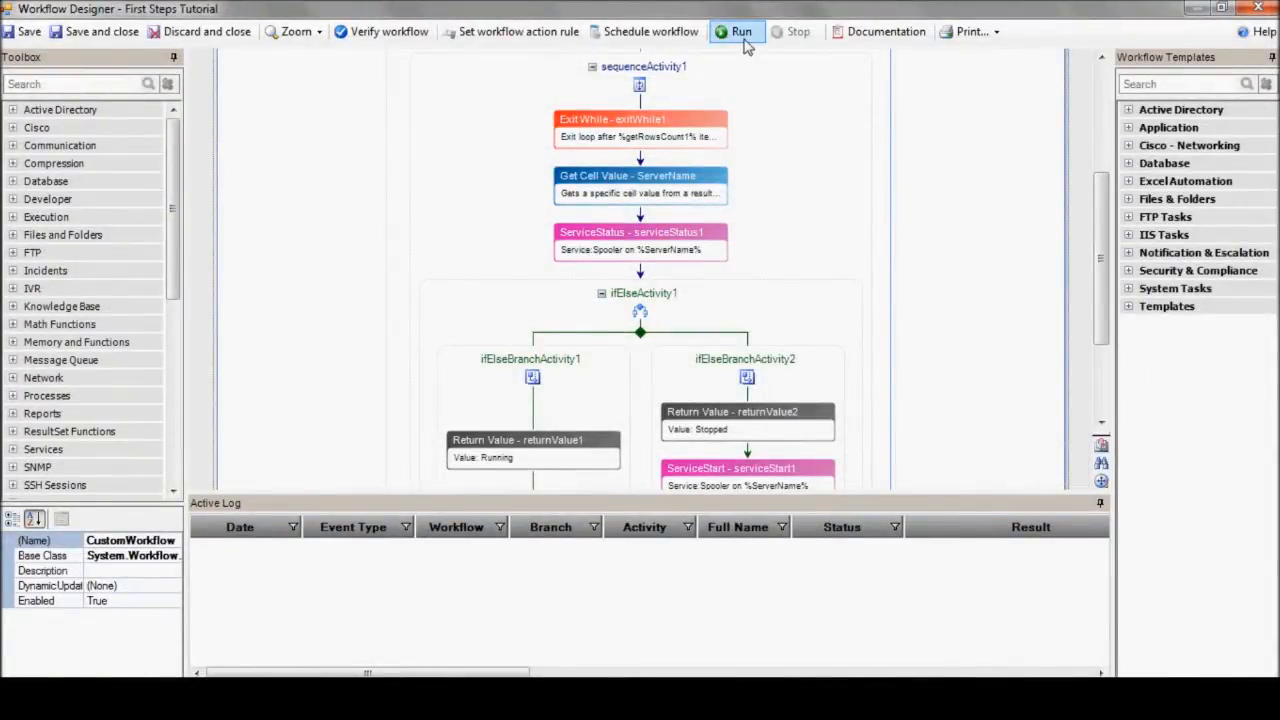
mouse_move(744, 32)
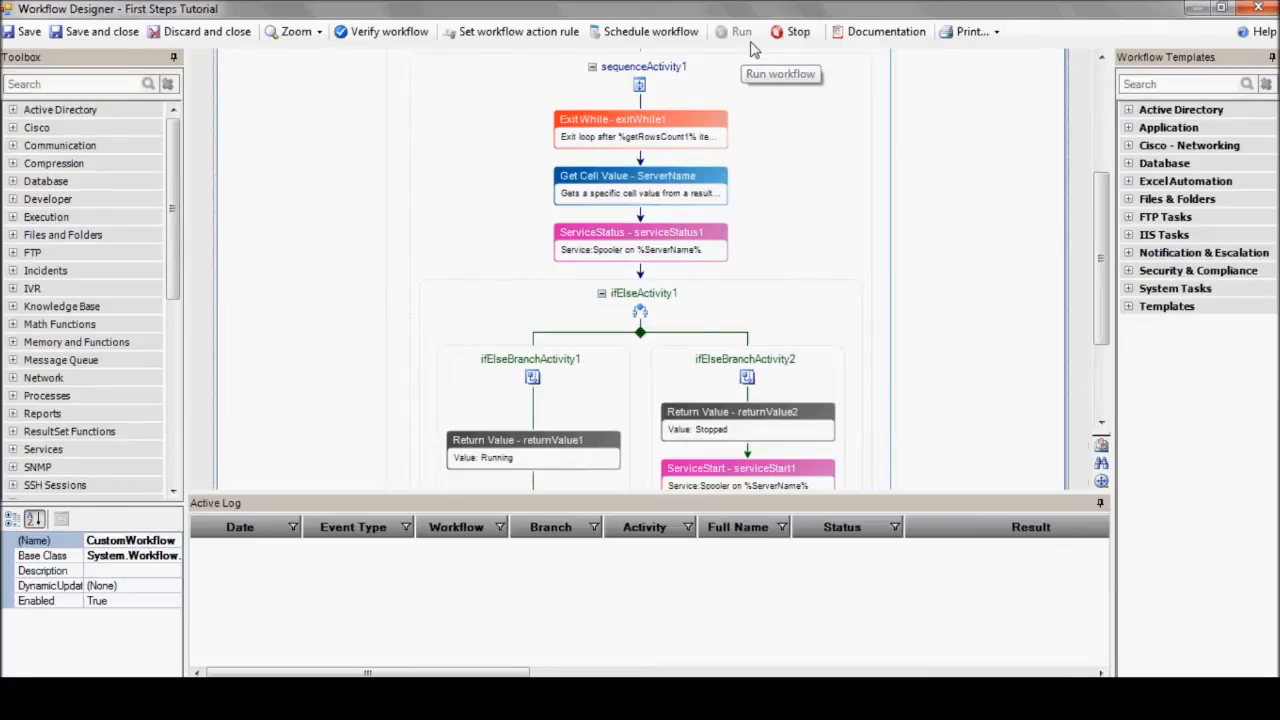
Step: Run the workflow and close the Server Name results listing localhost and PRINT-SRV
left_click(734, 32)
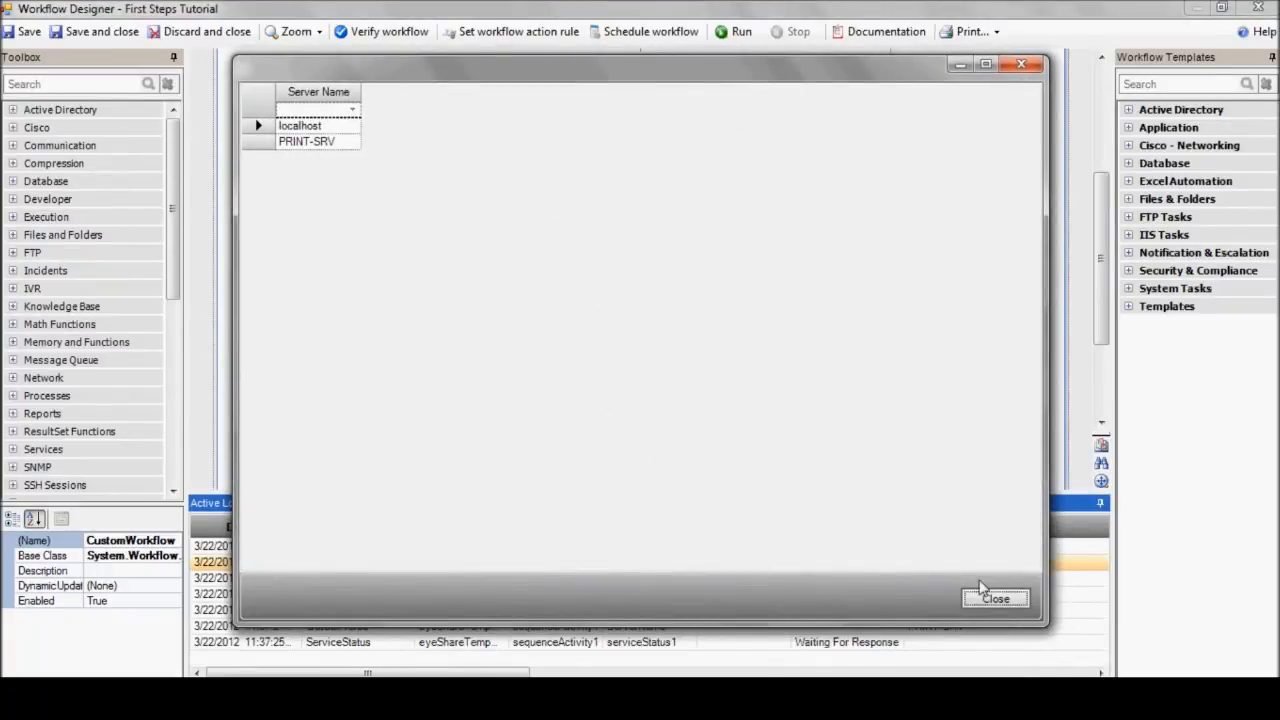
left_click(996, 598)
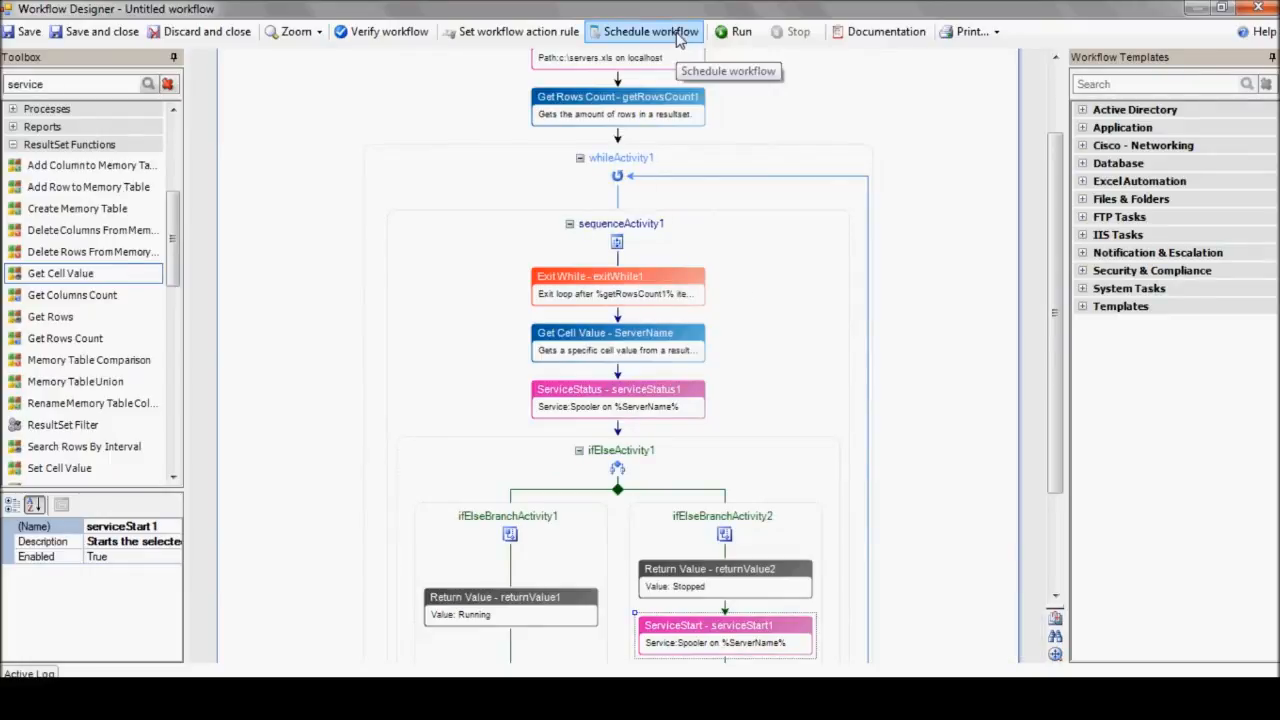
Step: Schedule the workflow as 'Monitor and Recover Service', hourly, every 10 minutes
left_click(650, 32)
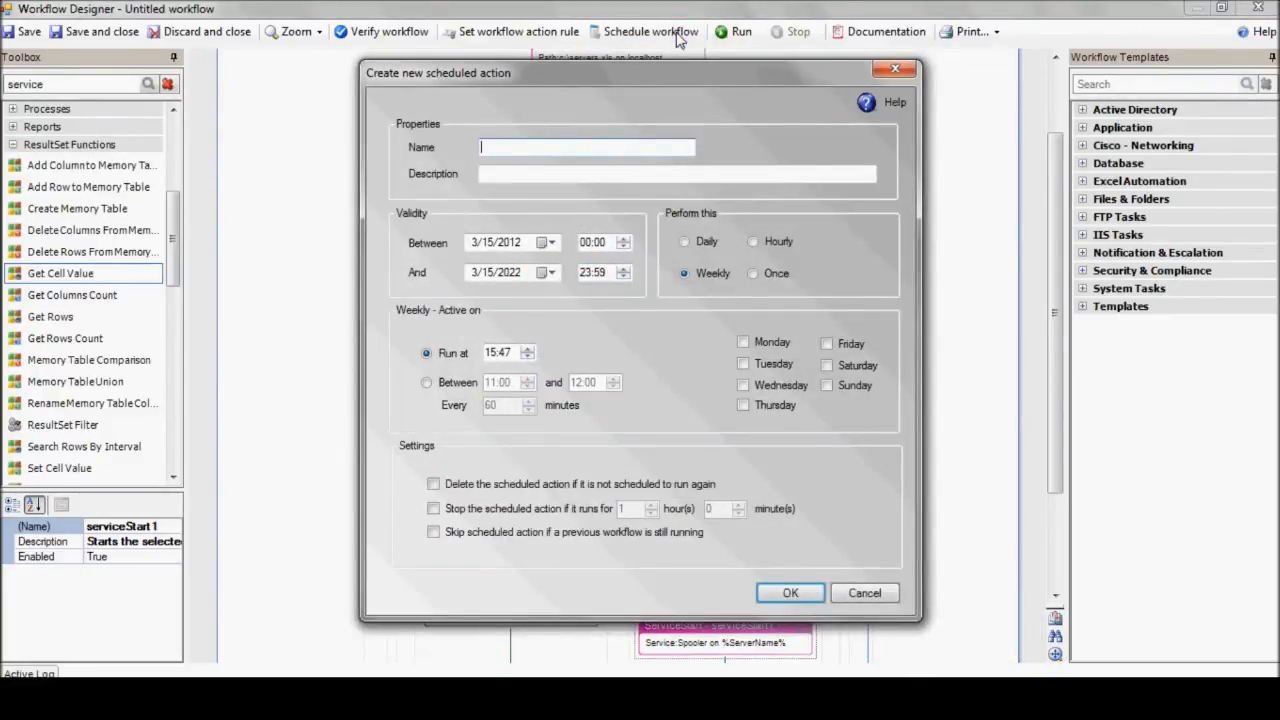
type("Monitor and")
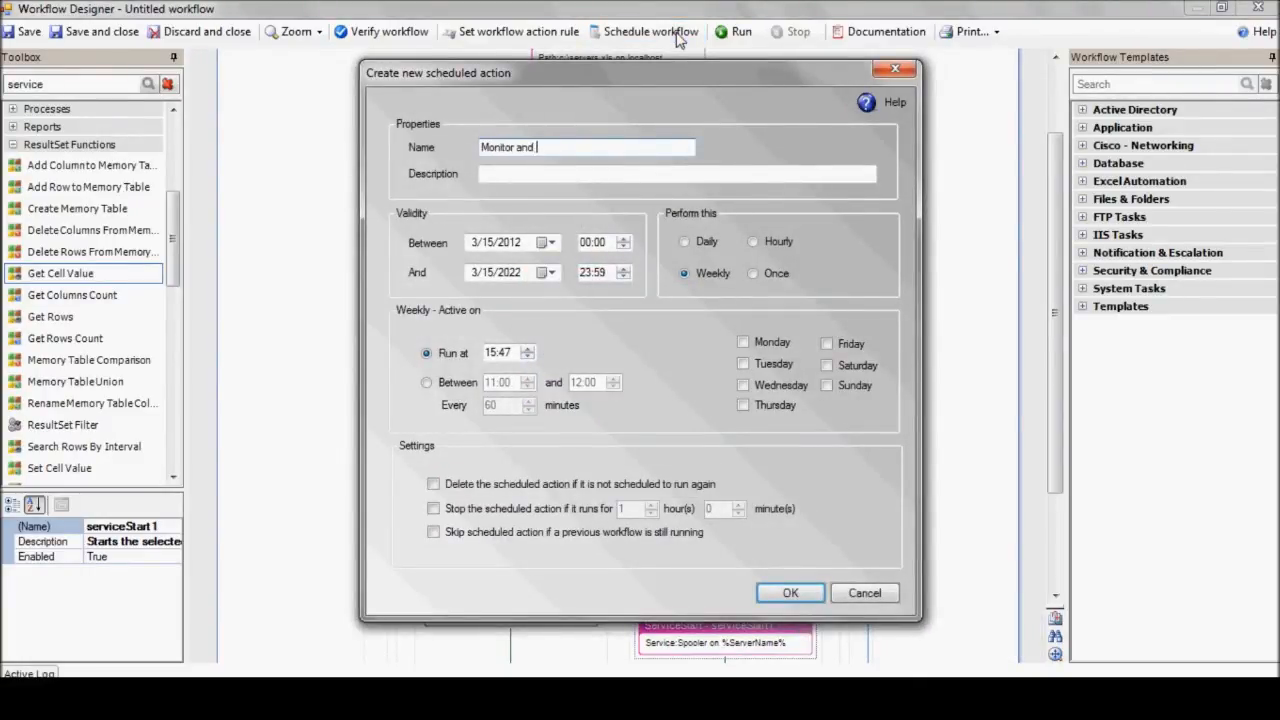
type("Recover Service")
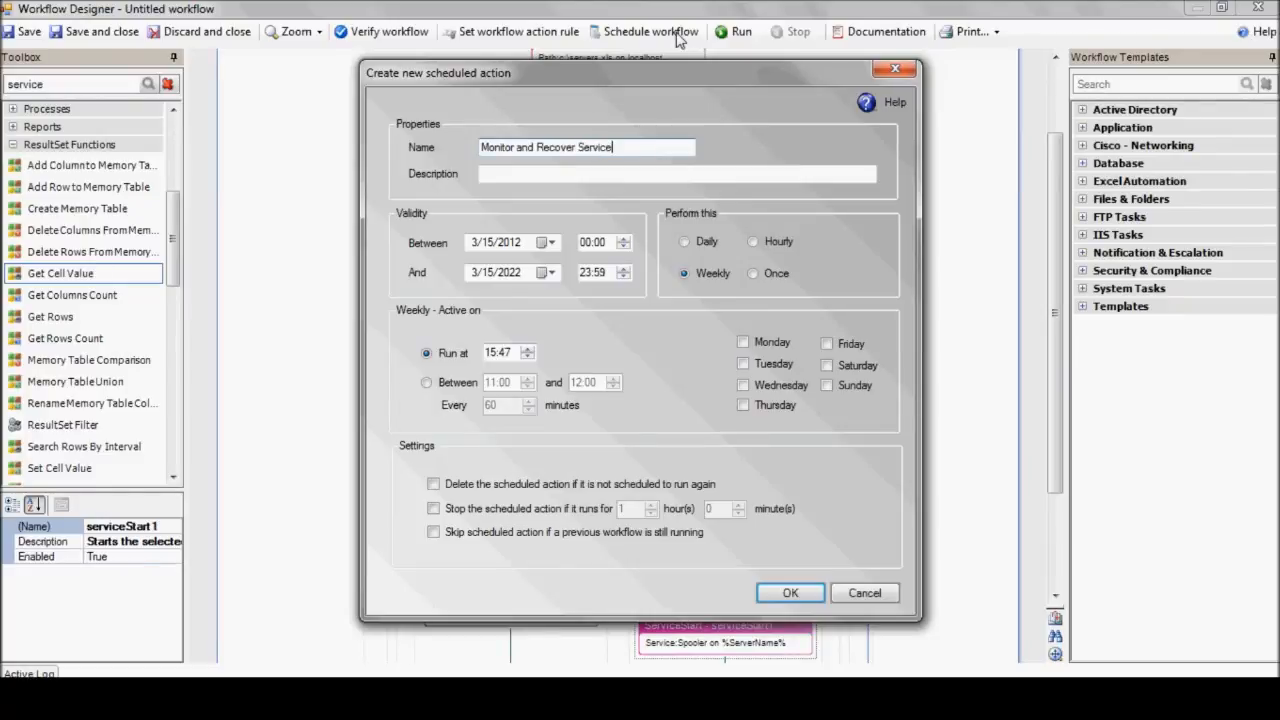
left_click(754, 240)
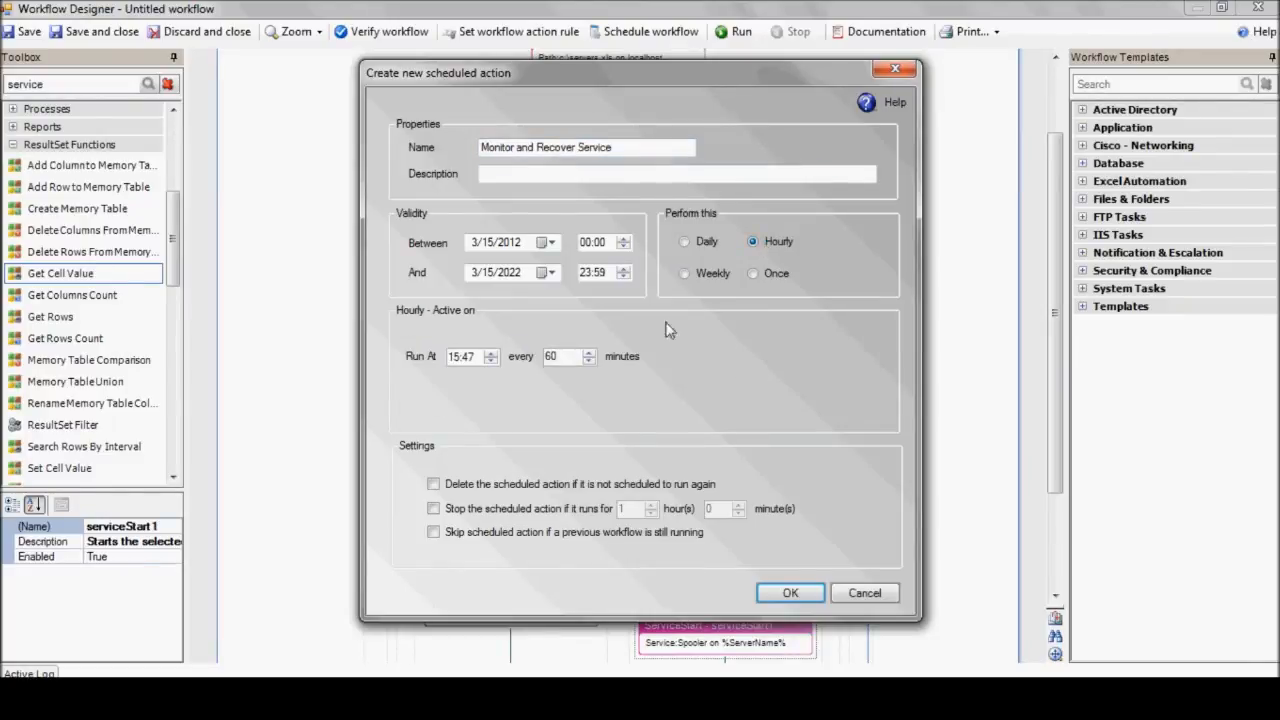
type("10")
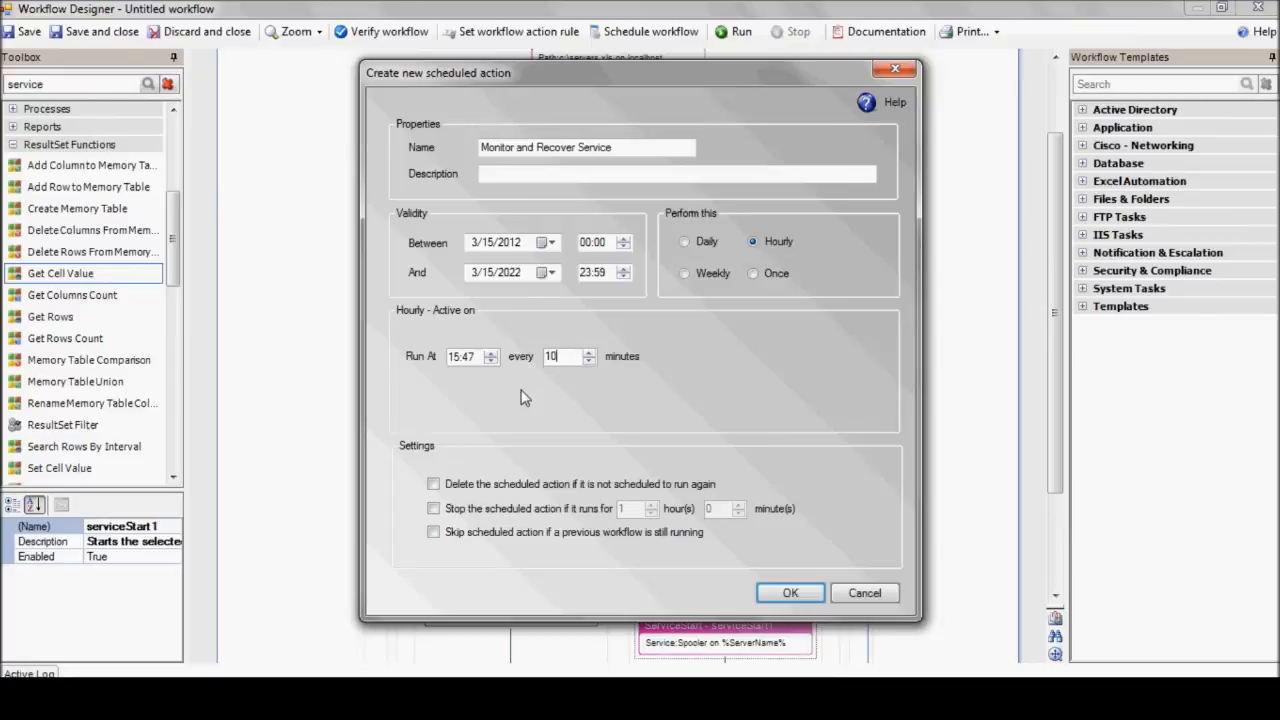